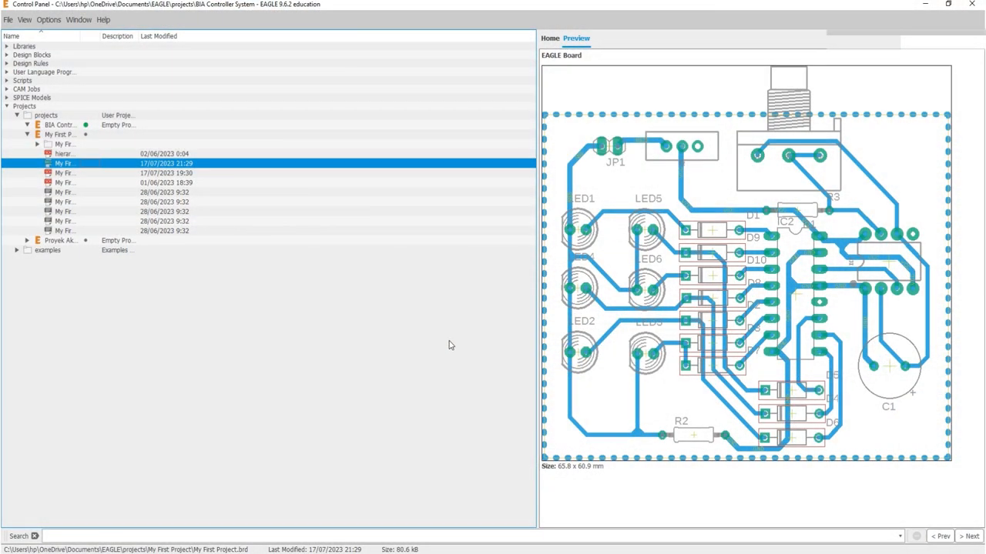
pyautogui.moveTo(475, 280)
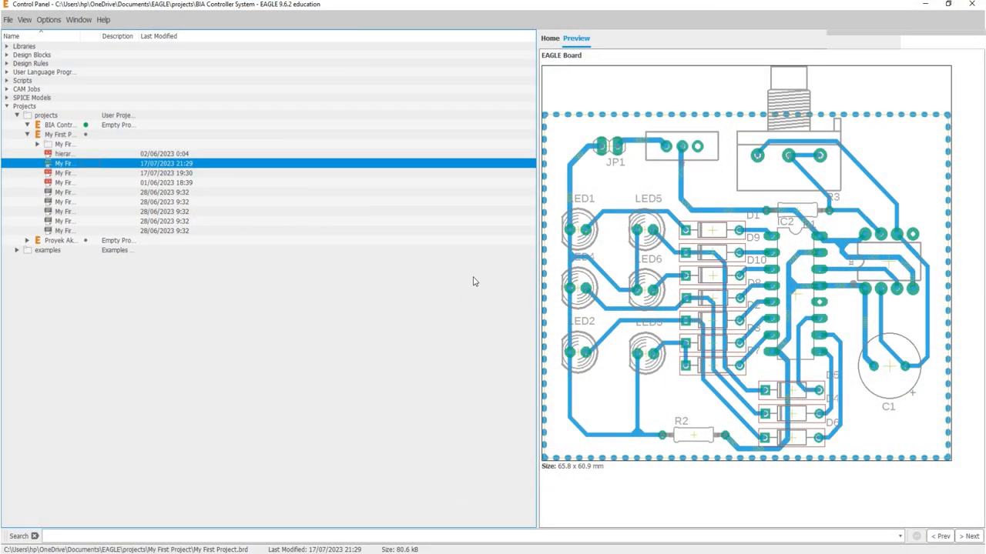
pyautogui.moveTo(290, 283)
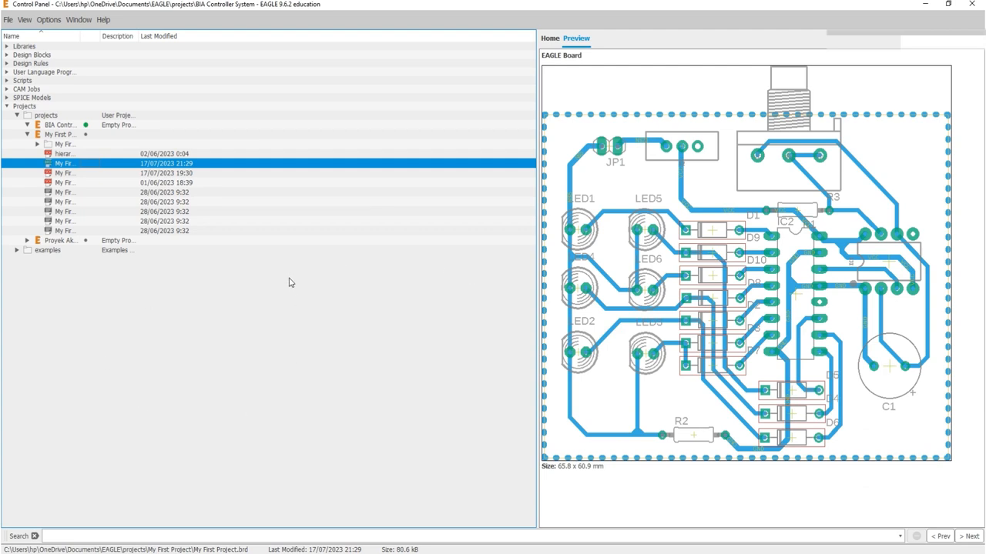
pyautogui.moveTo(301, 312)
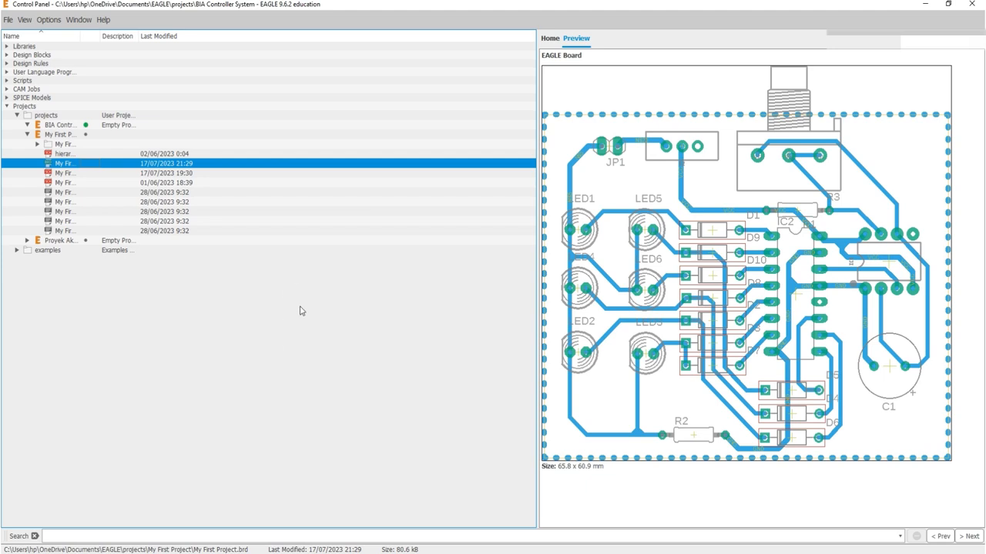
pyautogui.moveTo(184, 293)
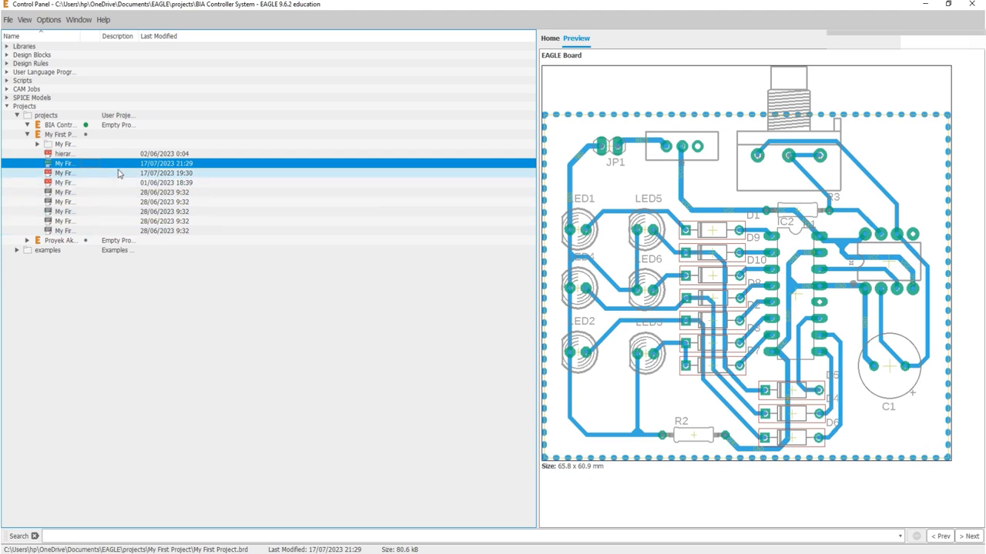
# Open My First Project.brd in the board editor and reach for the file commands.
pyautogui.doubleClick(64, 164)
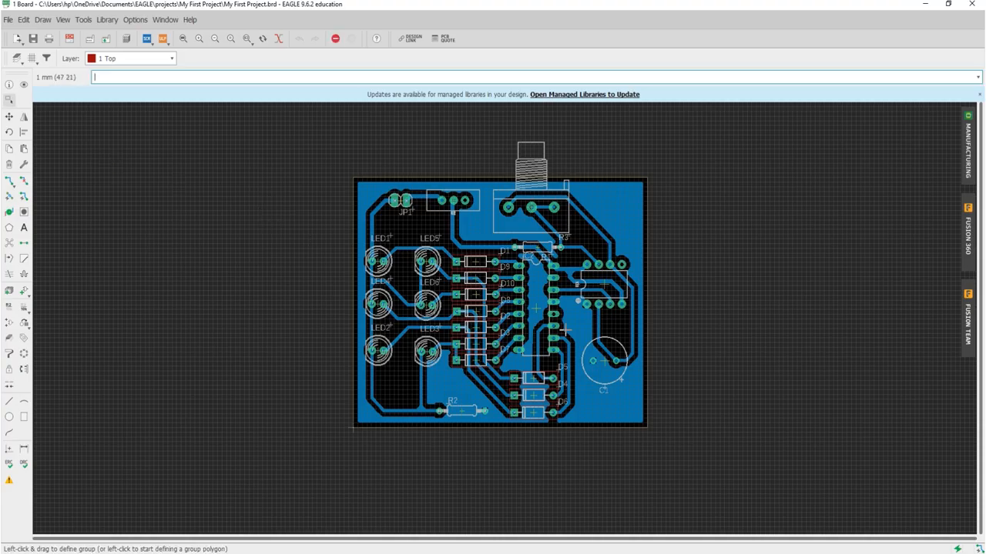
pyautogui.click(199, 39)
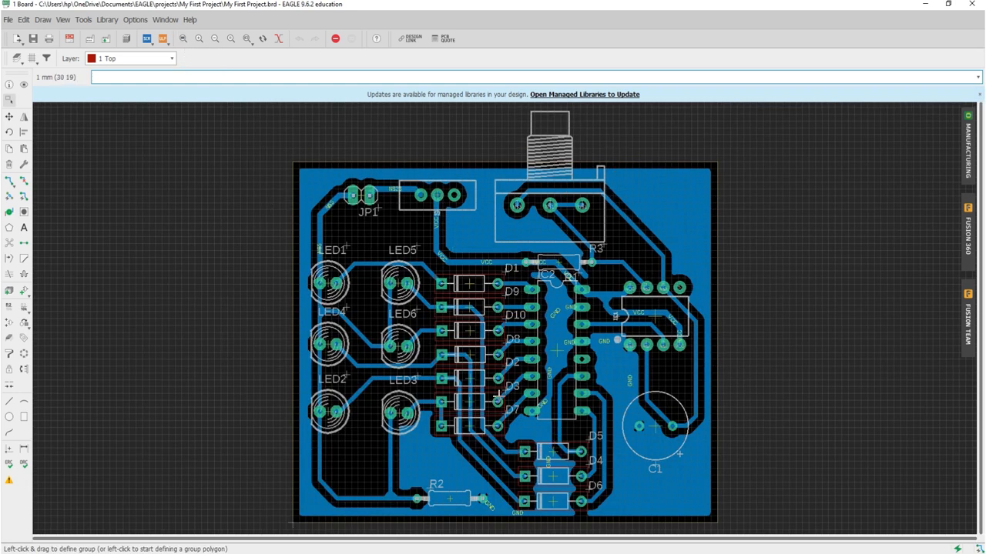
pyautogui.moveTo(243, 299)
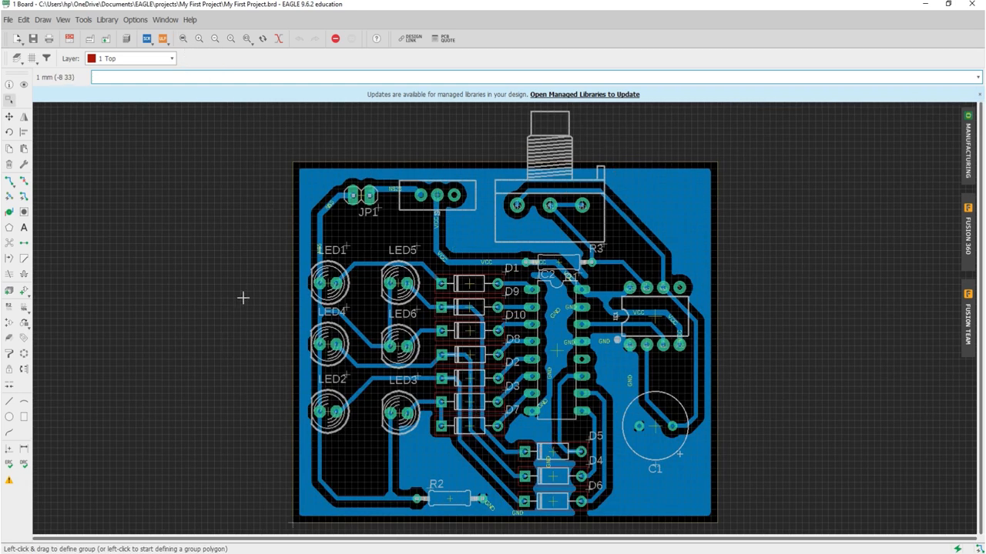
pyautogui.moveTo(16, 32)
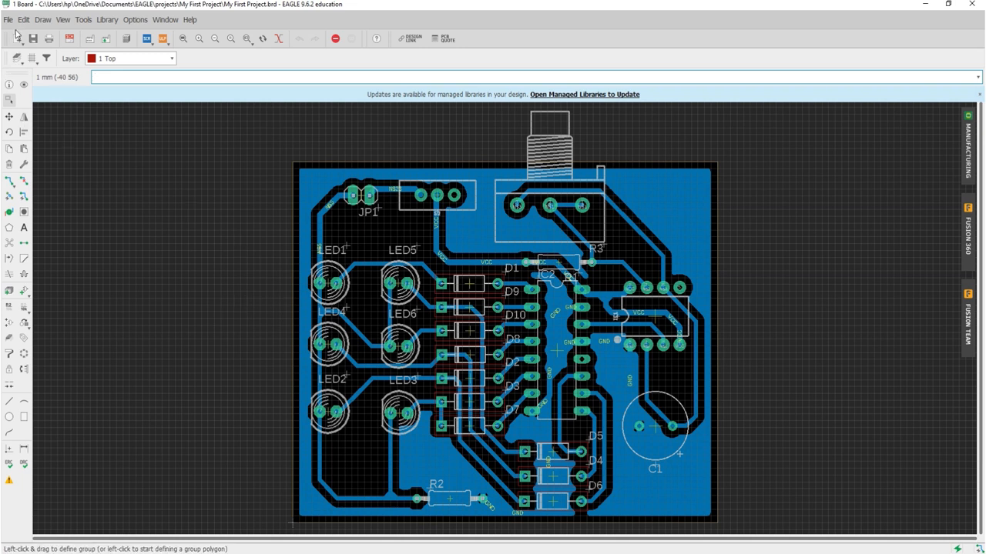
pyautogui.click(7, 18)
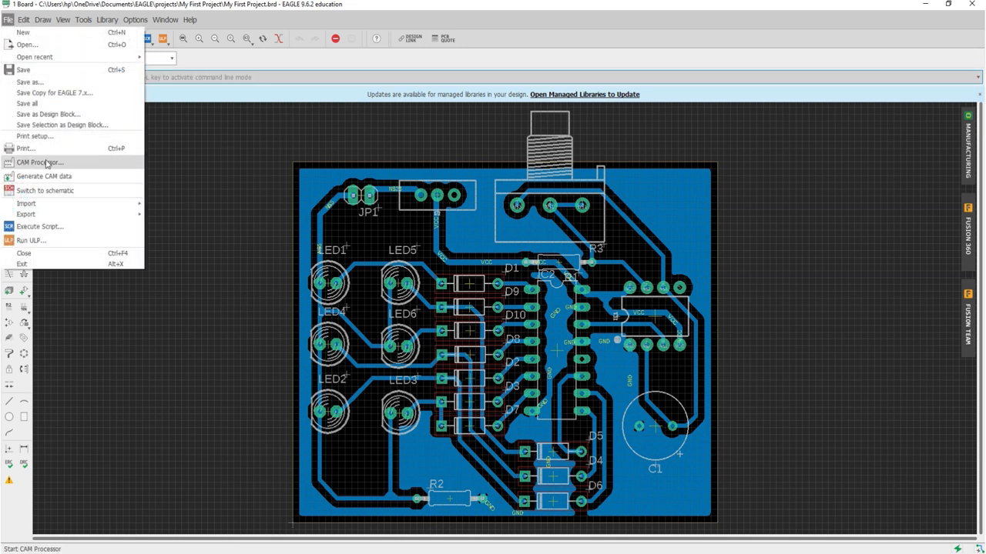
# Launch the CAM Processor on the default two-layer job and show its Gerber output settings.
pyautogui.click(40, 162)
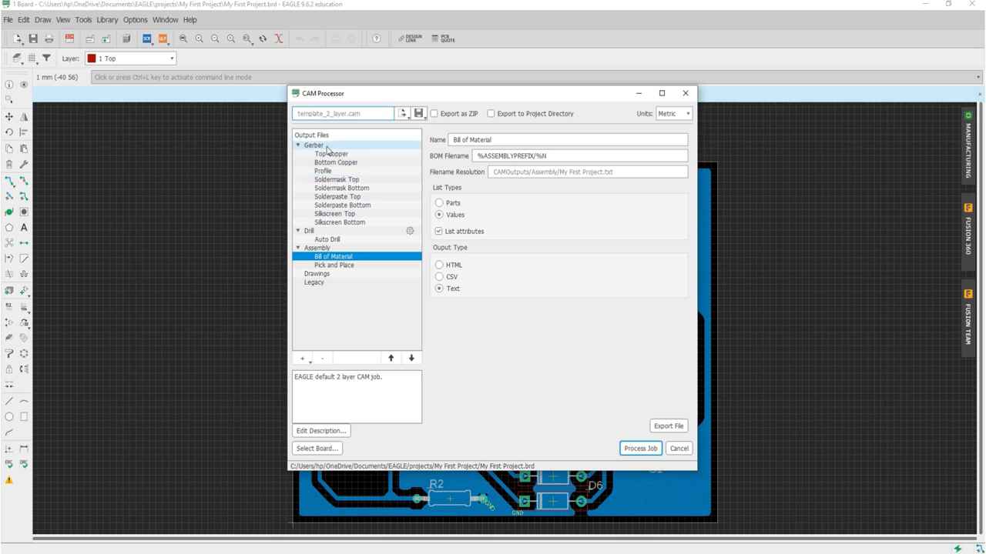
pyautogui.click(314, 145)
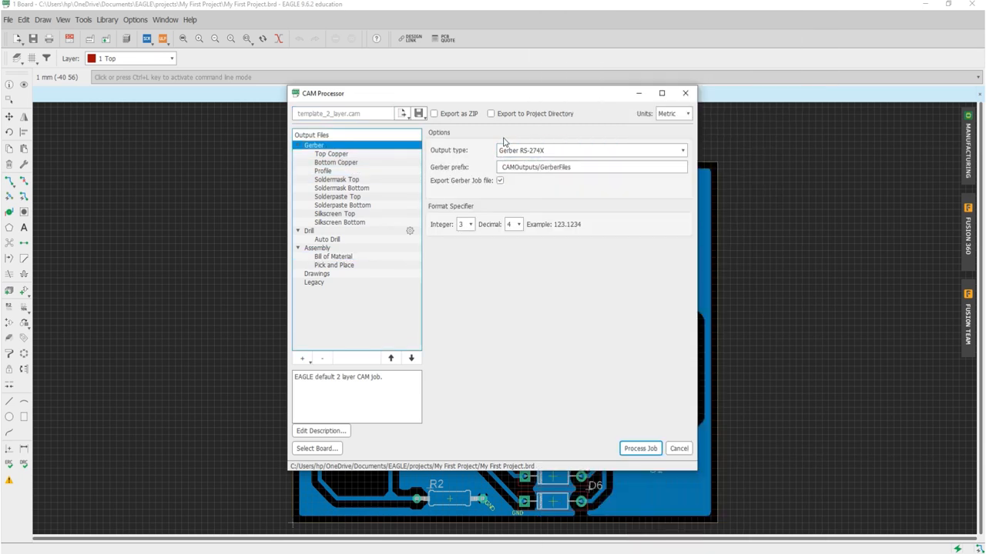
pyautogui.click(339, 222)
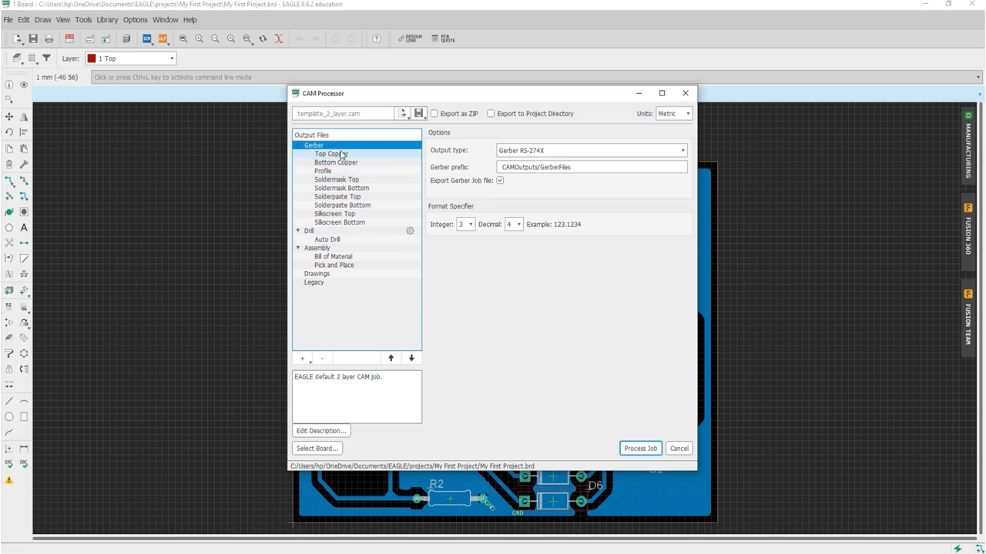
pyautogui.click(330, 154)
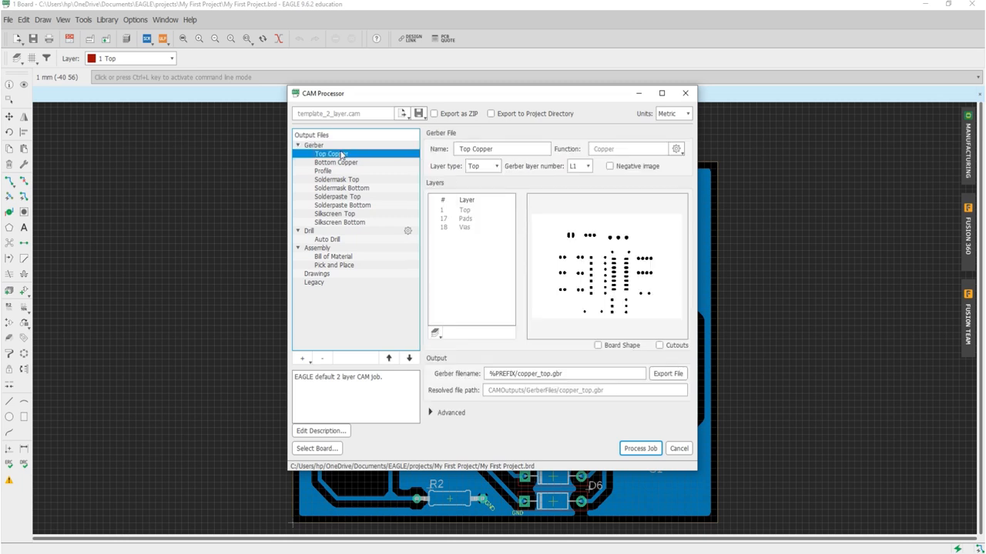
pyautogui.click(334, 164)
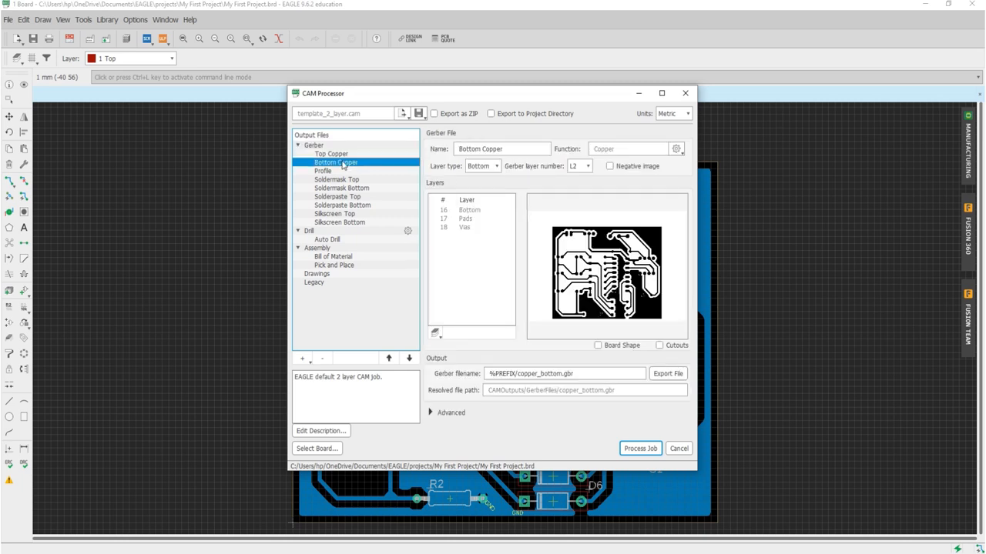
pyautogui.click(336, 179)
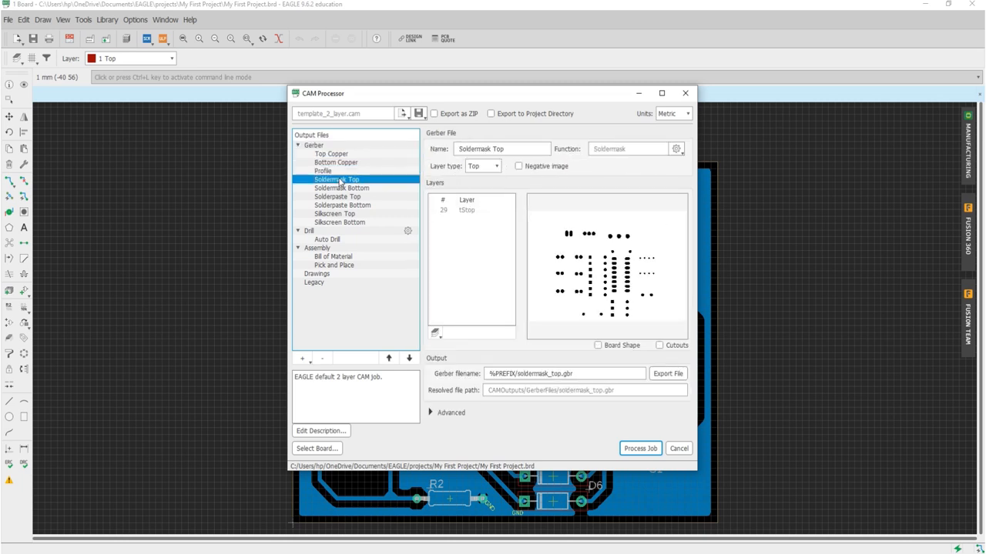
pyautogui.click(336, 197)
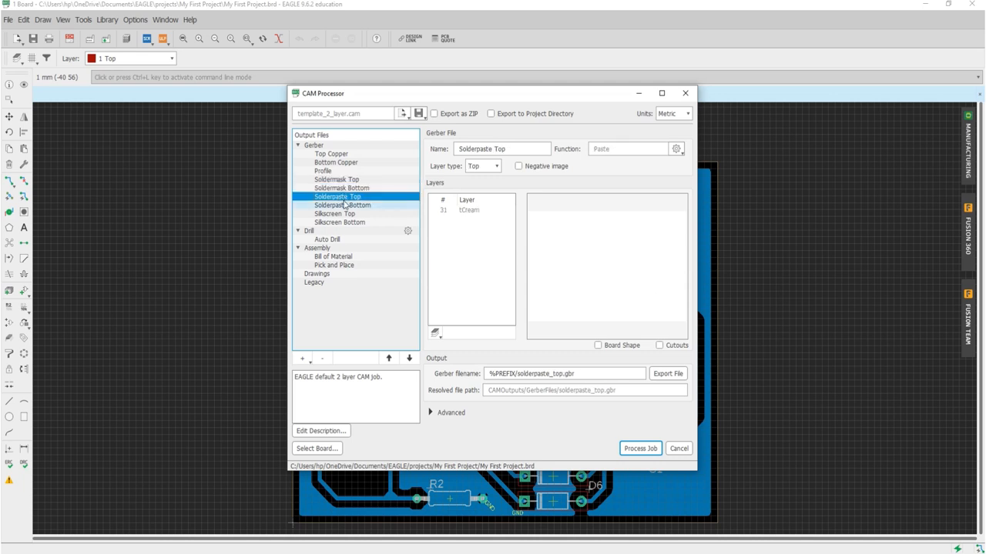
pyautogui.click(342, 205)
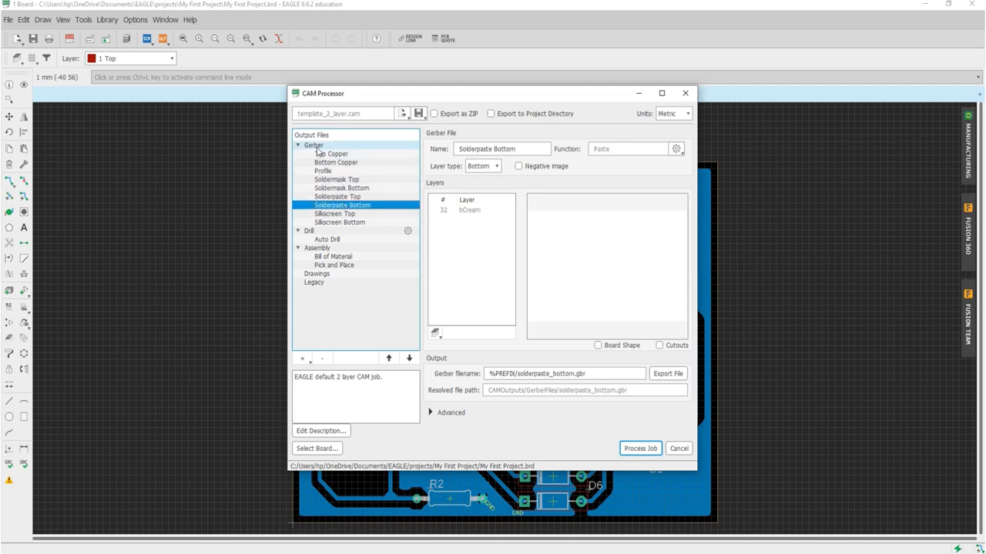
pyautogui.click(314, 145)
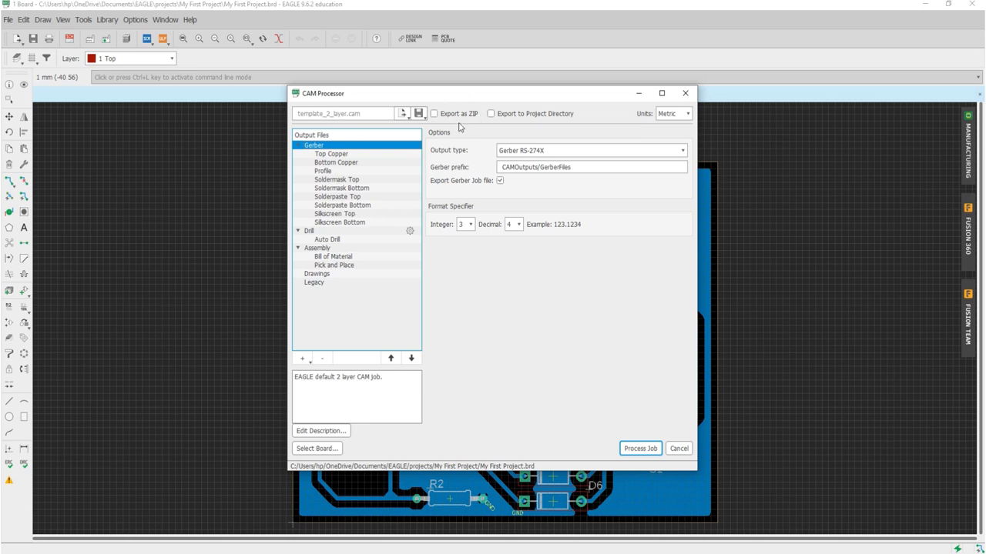
# Enable Export as ZIP, then review Top Copper, Profile, Soldermask and Solderpaste outputs in turn.
pyautogui.click(435, 114)
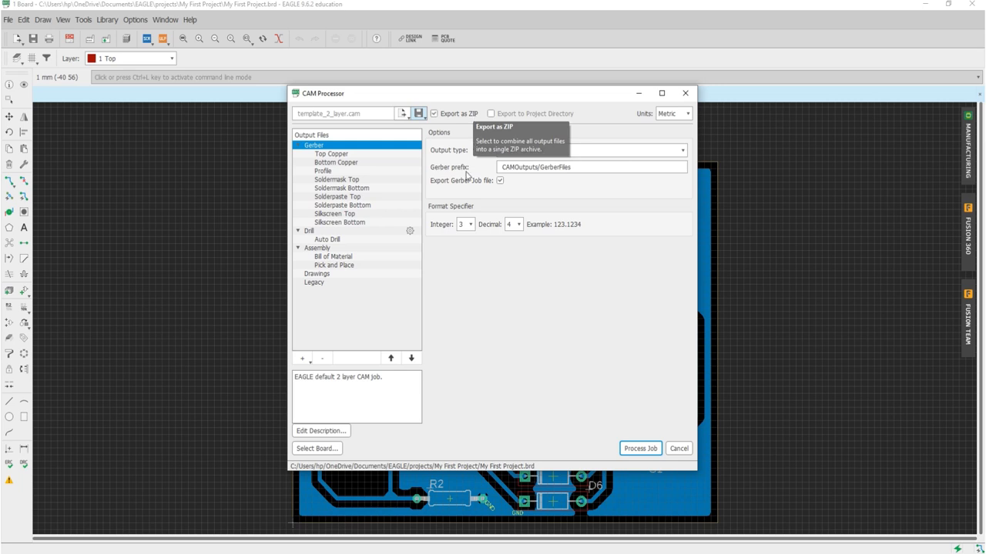
pyautogui.click(331, 154)
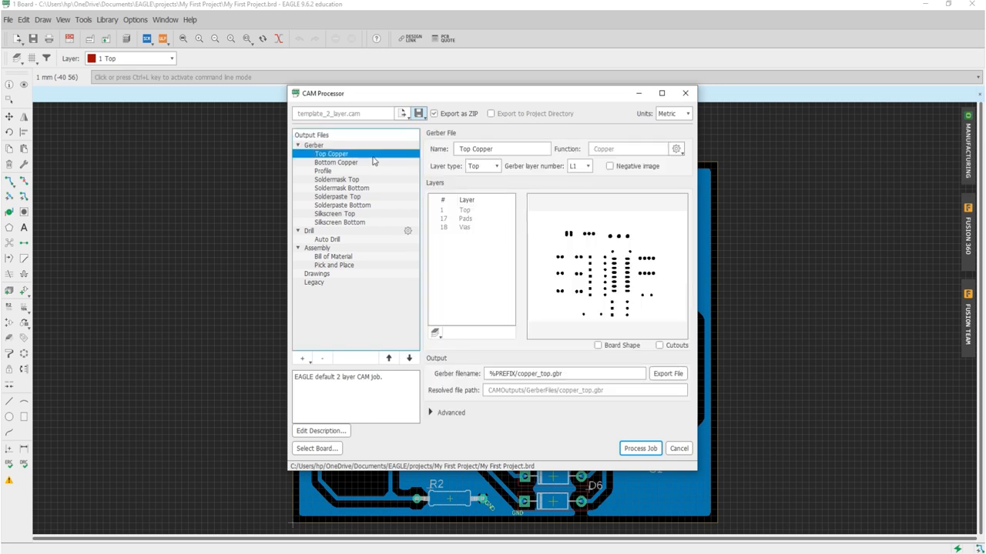
pyautogui.click(324, 170)
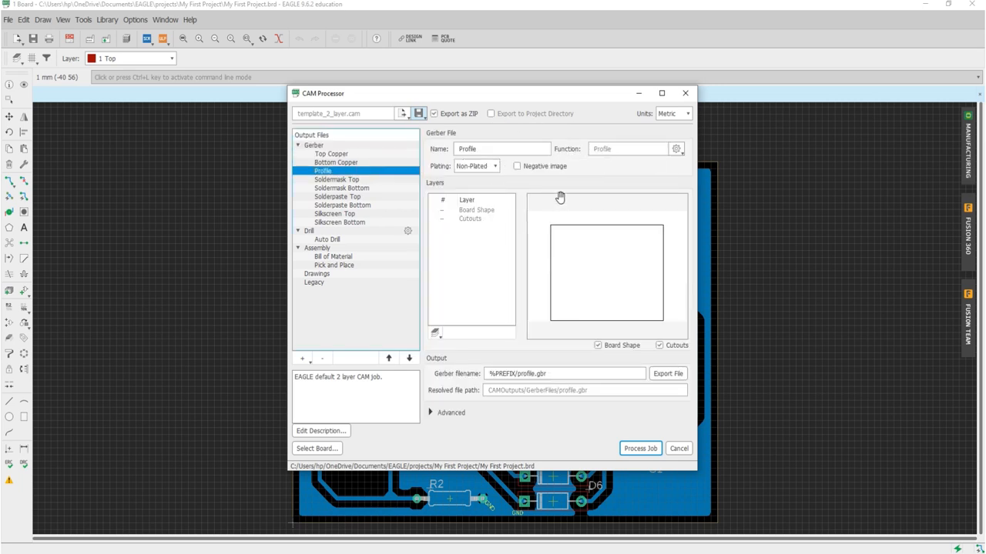
pyautogui.click(335, 179)
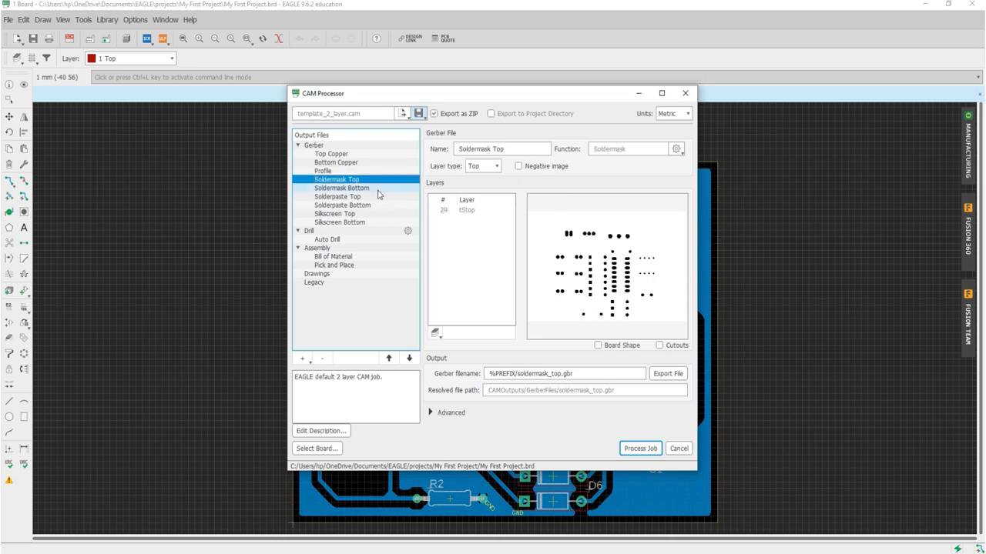
pyautogui.click(342, 188)
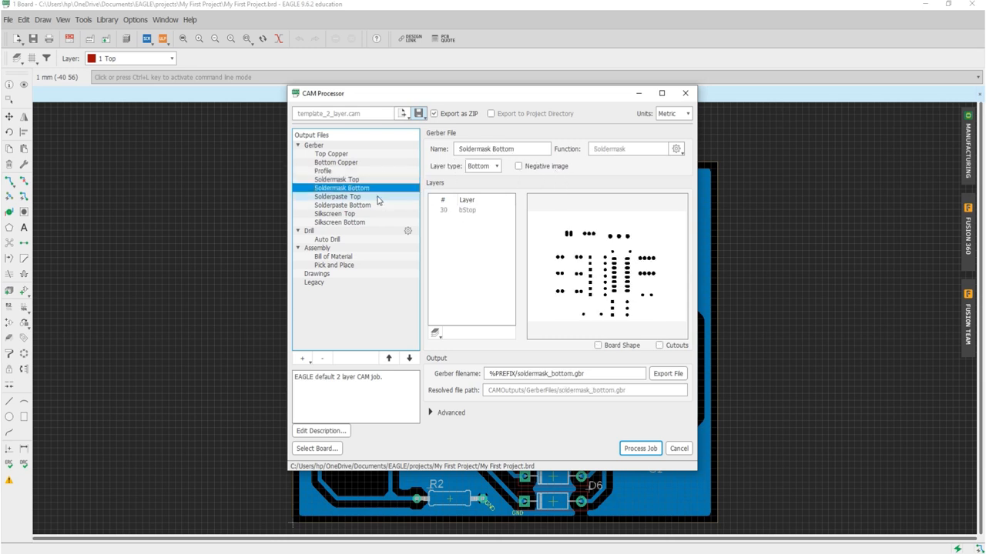
pyautogui.click(342, 205)
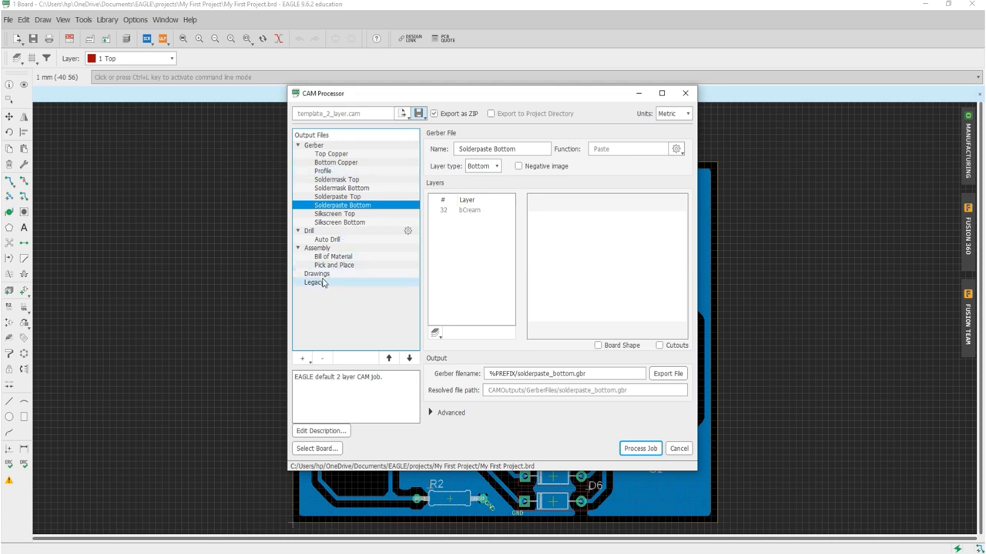
# Glance at the Legacy section, then show the Gerber Profile output's settings.
pyautogui.rightClick(315, 282)
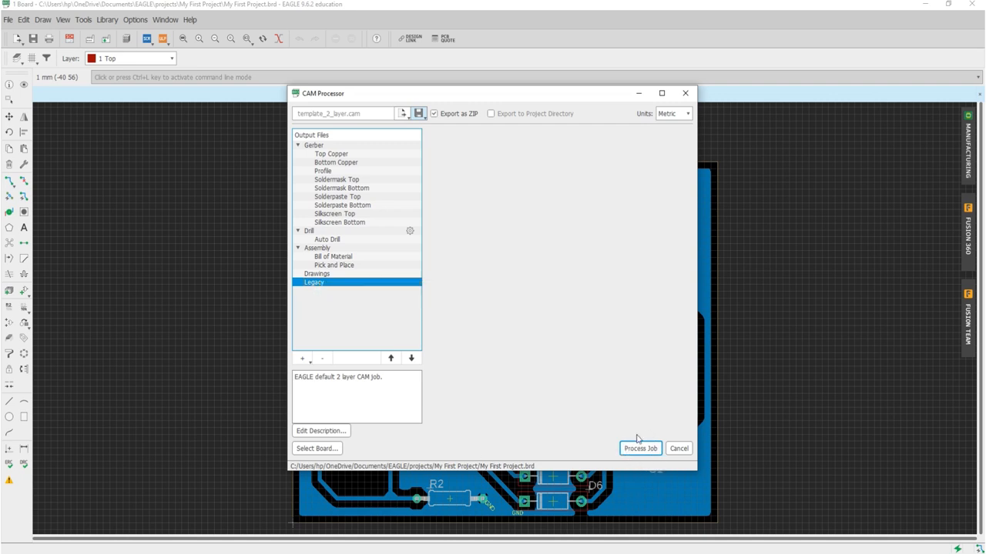
pyautogui.moveTo(641, 449)
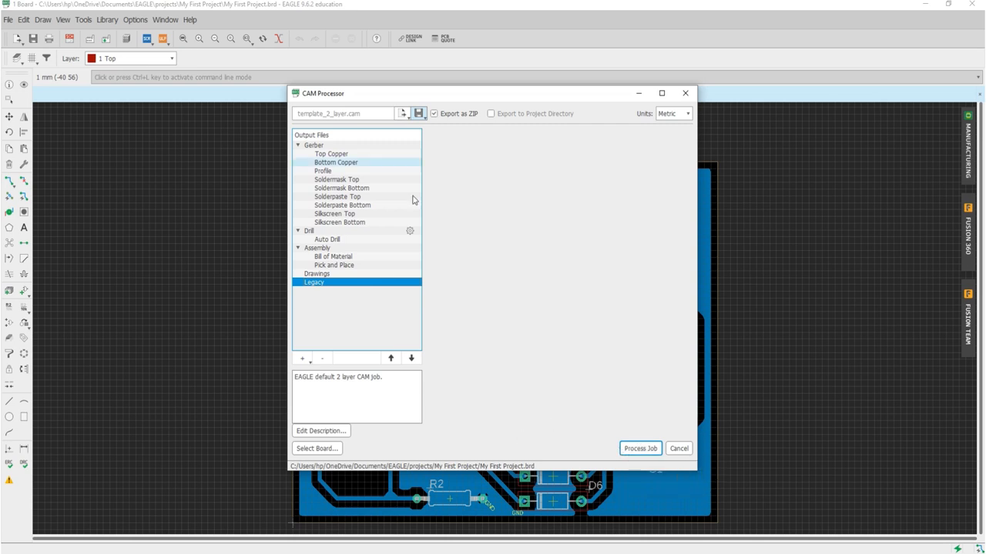
pyautogui.click(323, 171)
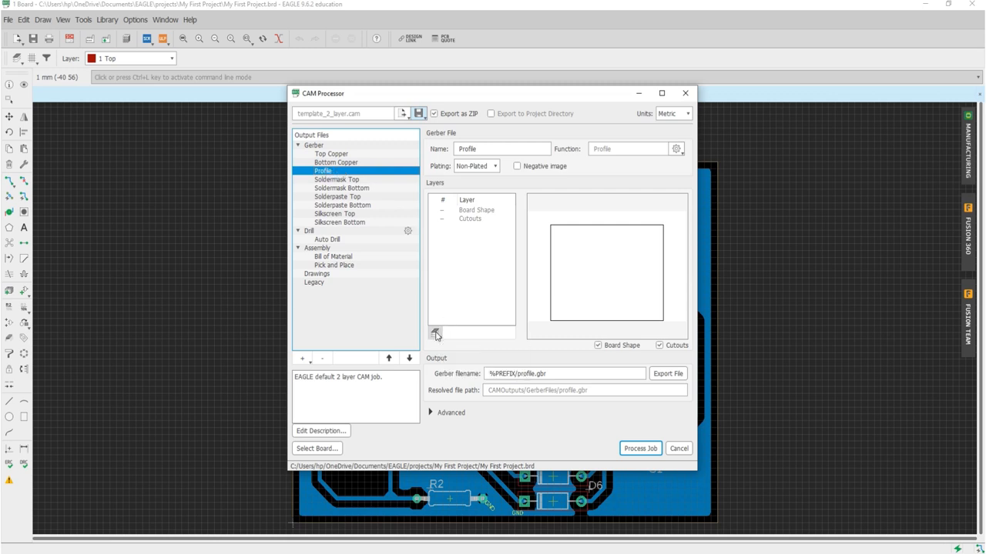
# Add layer 20 Dimension to the Profile output beside Board Shape and Cutouts.
pyautogui.click(434, 332)
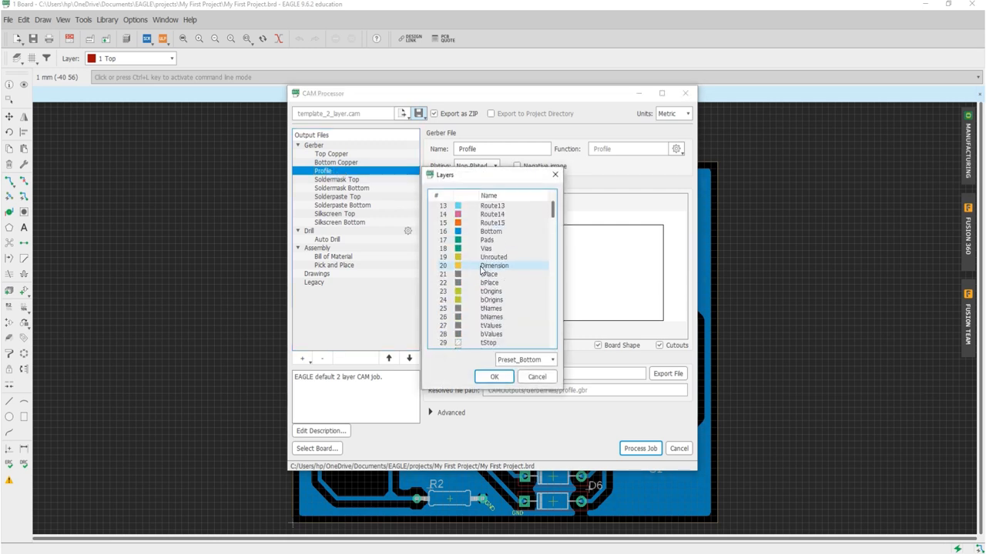
pyautogui.click(495, 265)
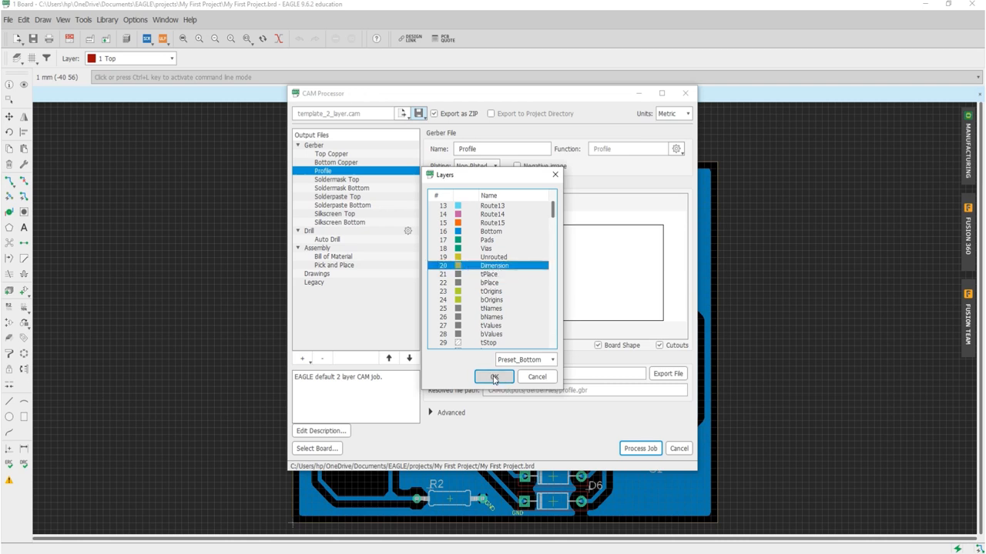
pyautogui.click(493, 376)
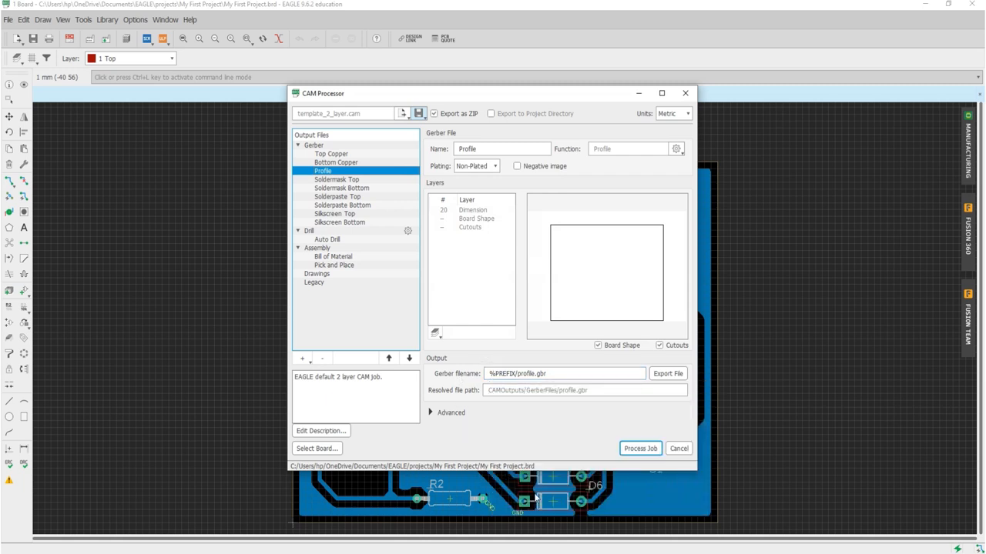
pyautogui.moveTo(641, 448)
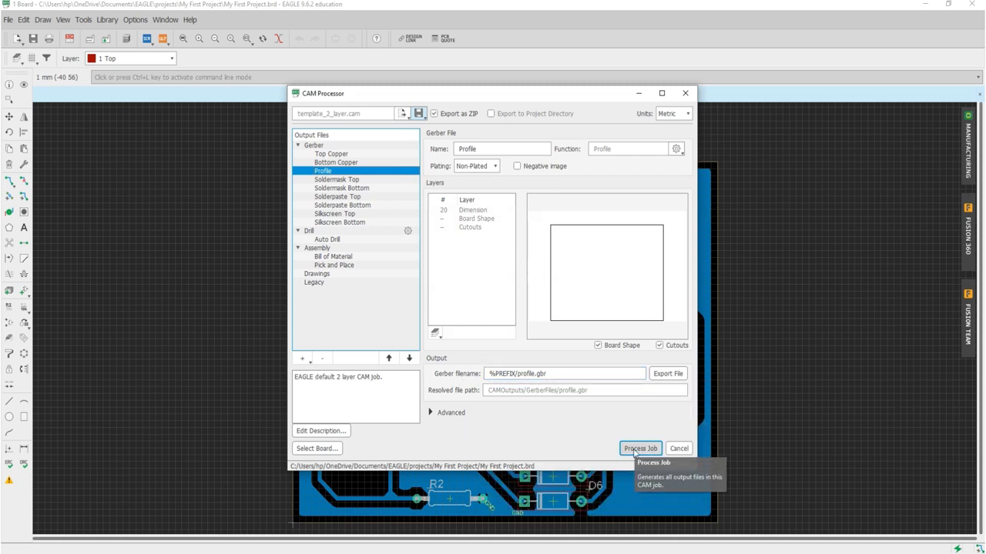
# Process the job into a Gerber ZIP in the project folder and save the CAM job changes.
pyautogui.click(640, 448)
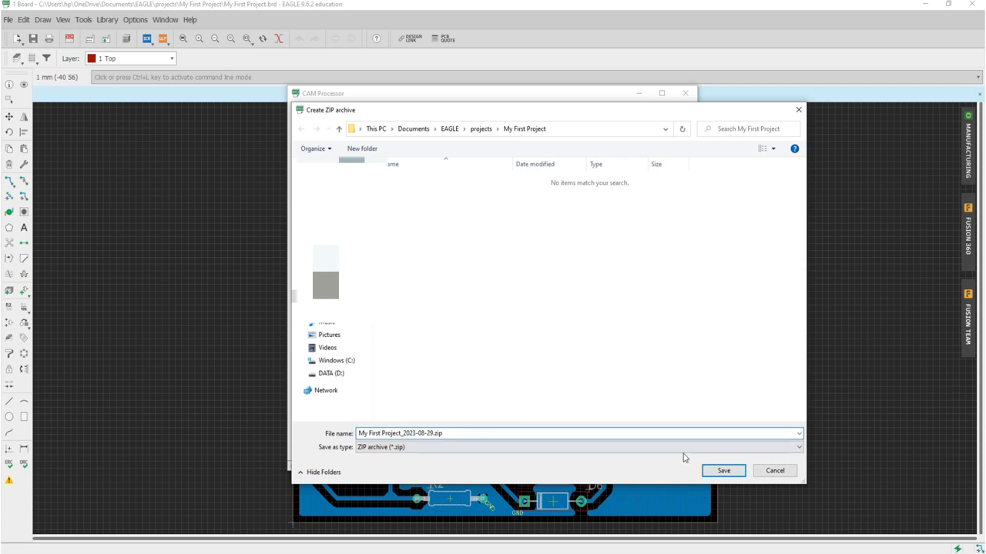
pyautogui.click(722, 472)
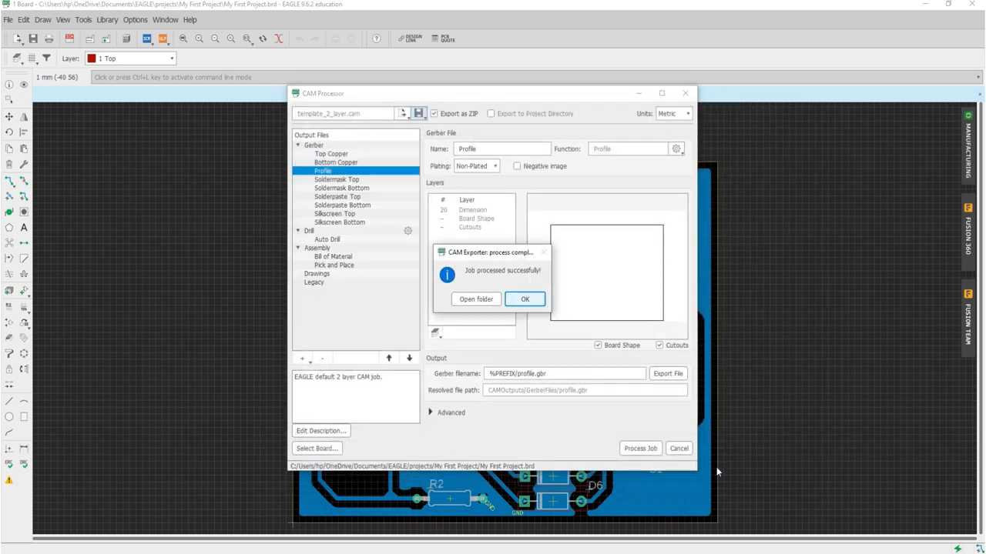
pyautogui.moveTo(399, 272)
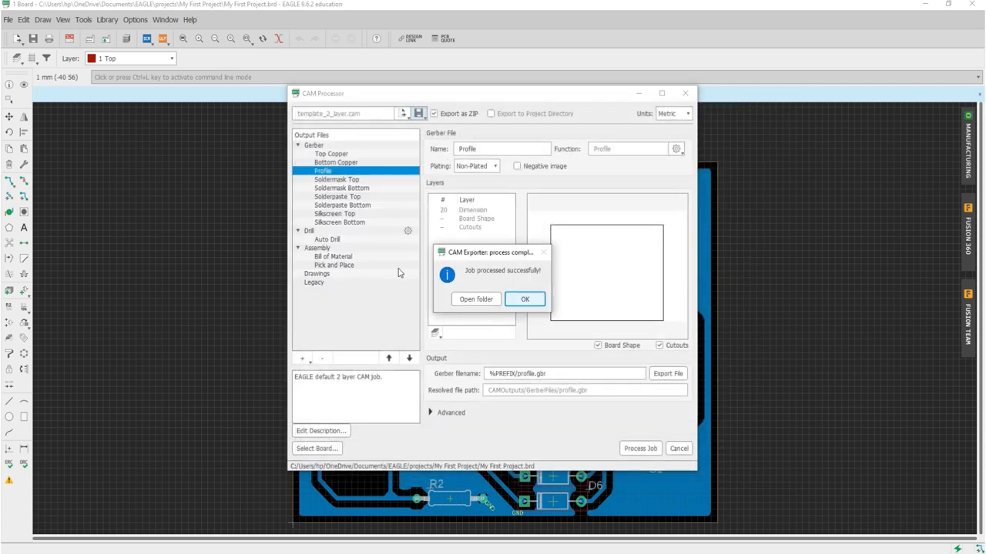
pyautogui.moveTo(446, 235)
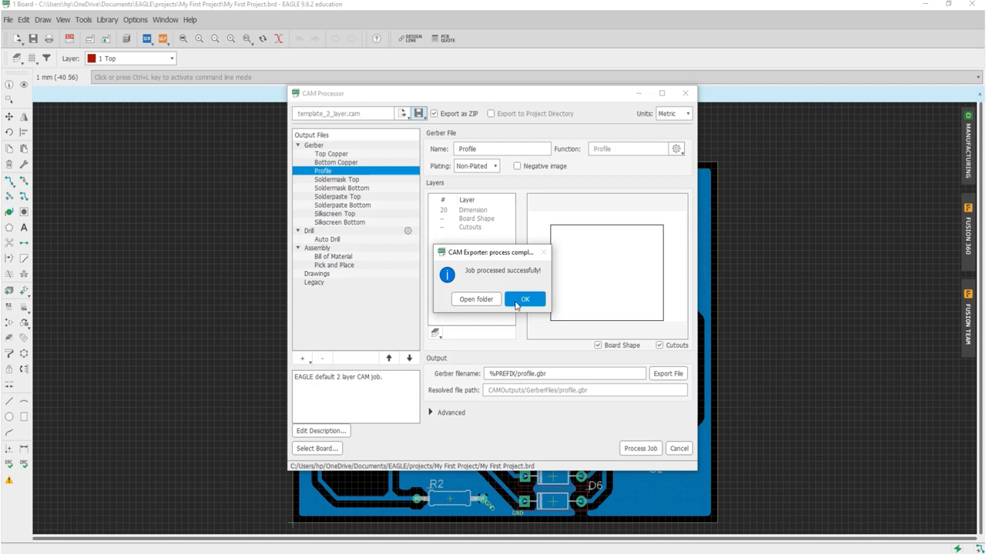
pyautogui.click(525, 299)
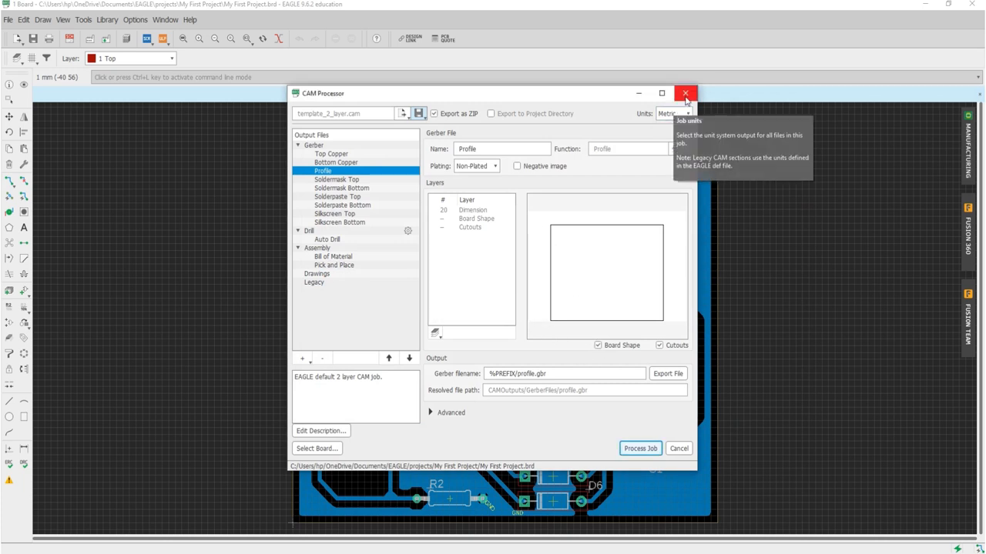
pyautogui.click(684, 94)
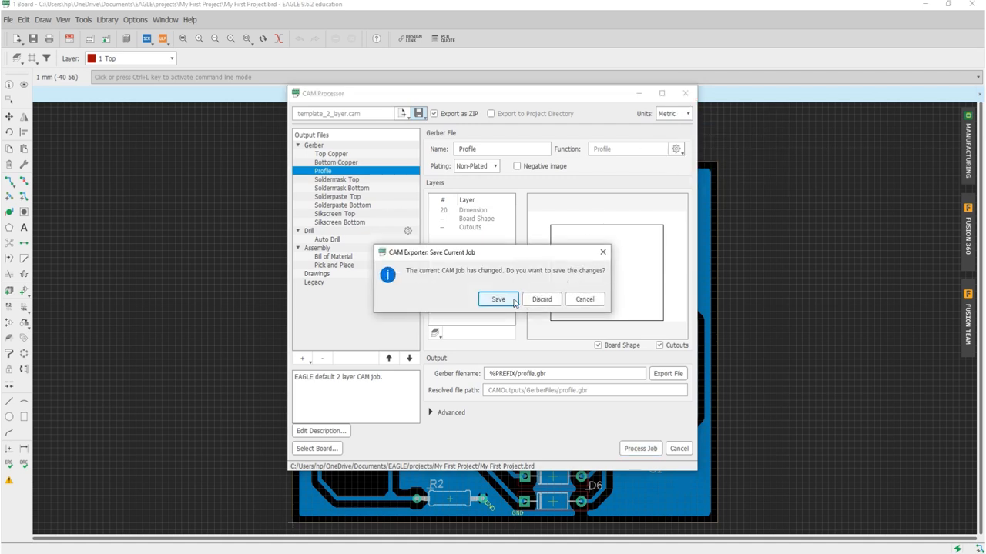
pyautogui.click(499, 299)
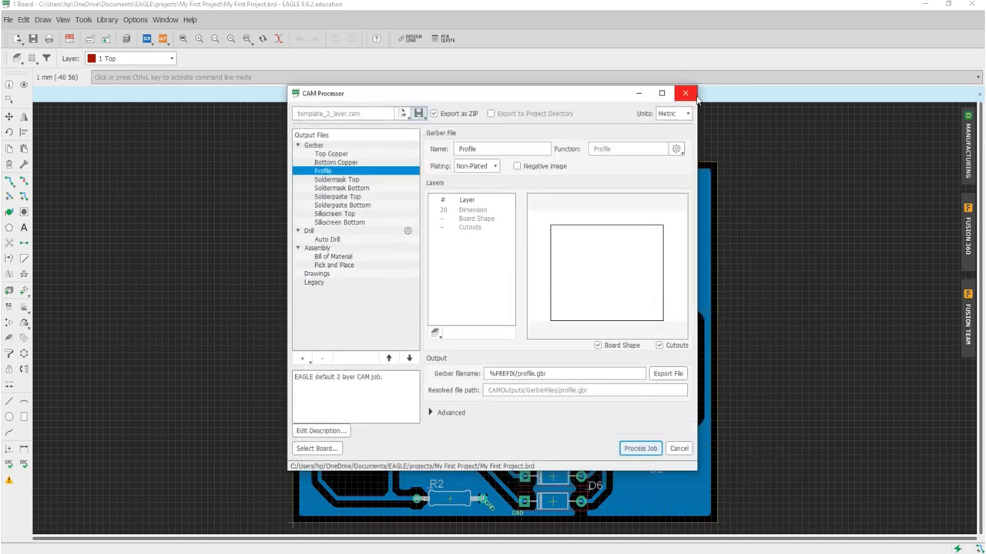
# Close the CAM Processor to return to the routed board layout.
pyautogui.click(684, 94)
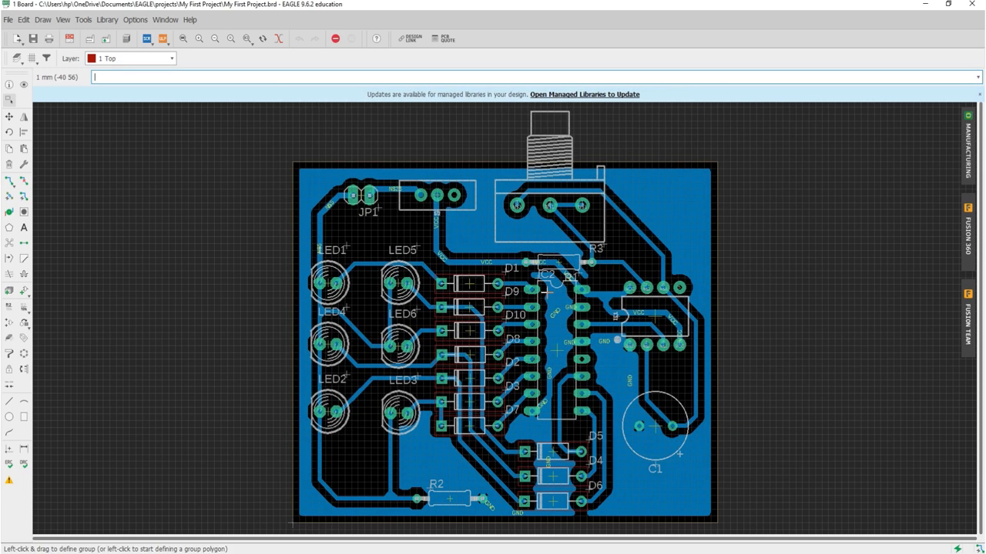
pyautogui.moveTo(547, 292)
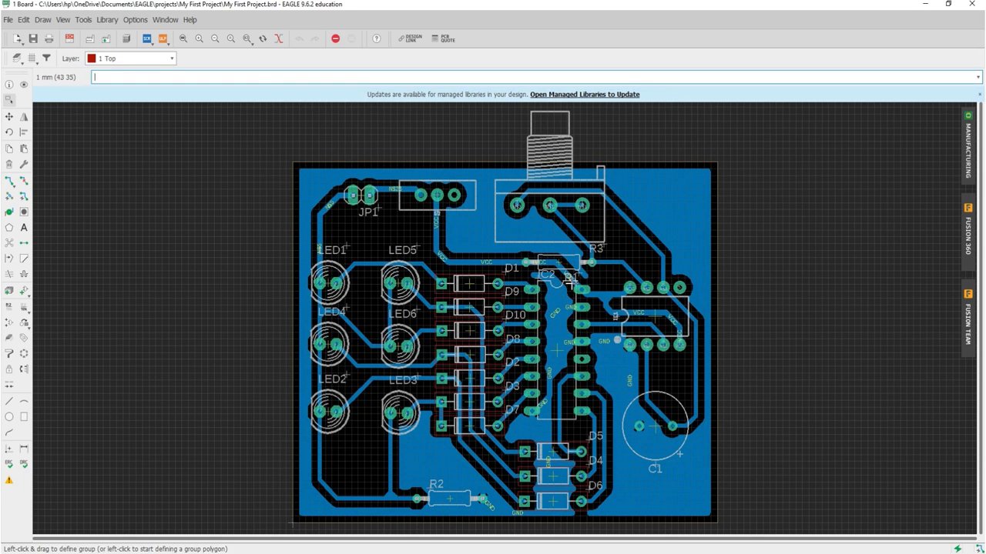
pyautogui.moveTo(136, 512)
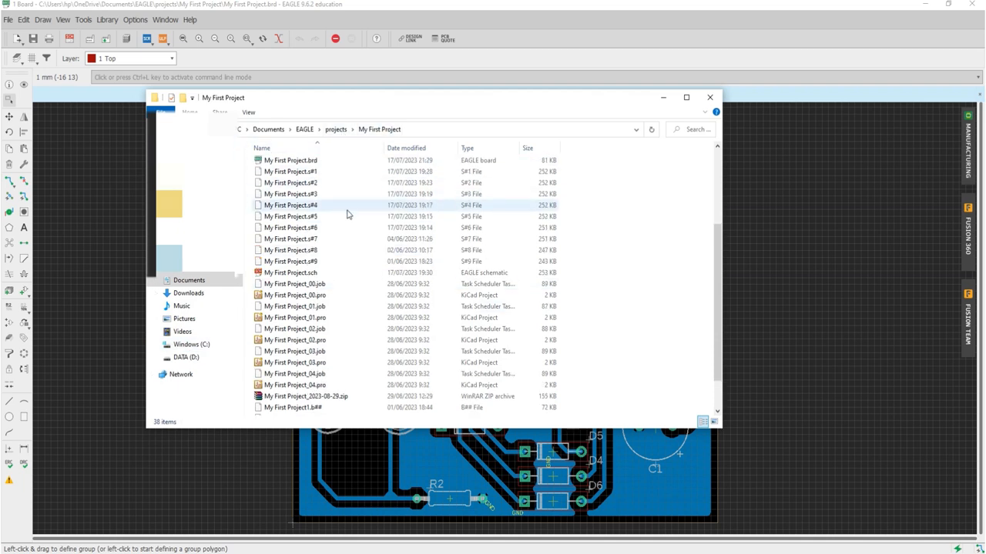
# Browse the exported ZIP into CAMOutputs/GerberFiles and select copper_top.gbr among the ten layer files.
pyautogui.scroll(-3)
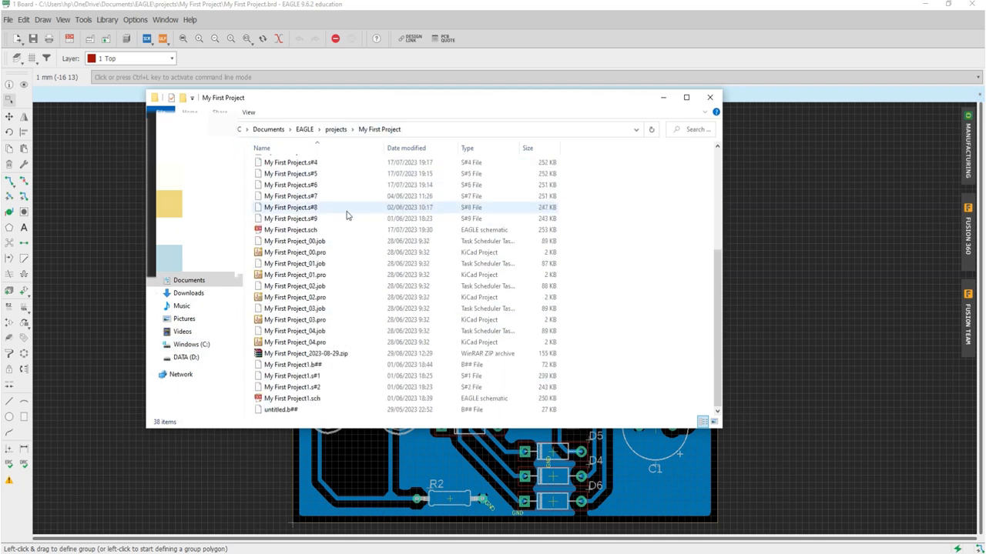
pyautogui.moveTo(345, 356)
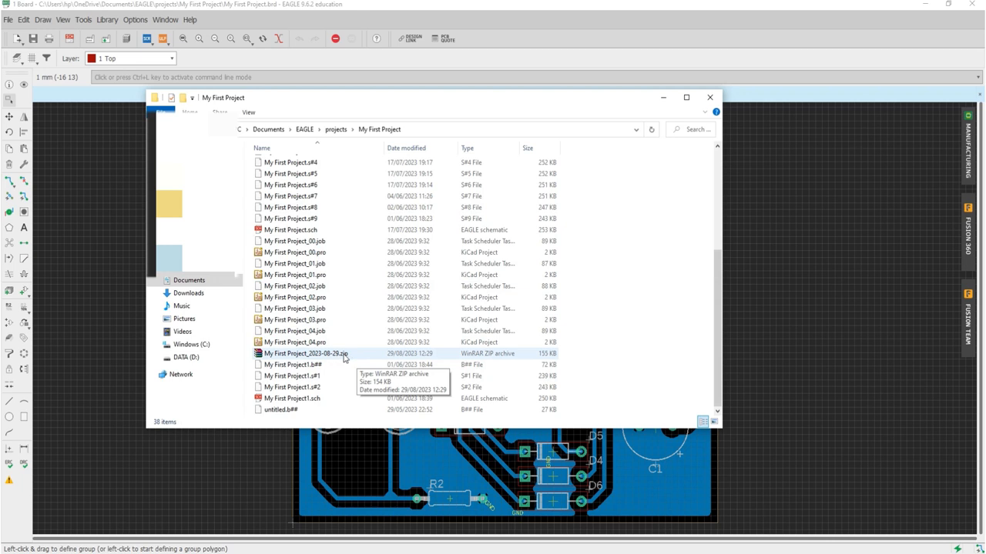
pyautogui.rightClick(305, 353)
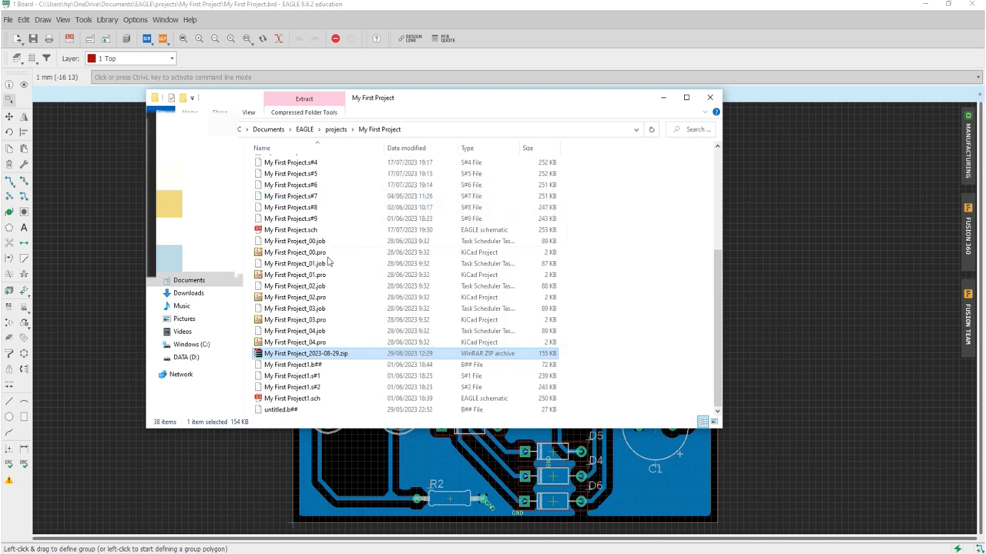
pyautogui.doubleClick(305, 352)
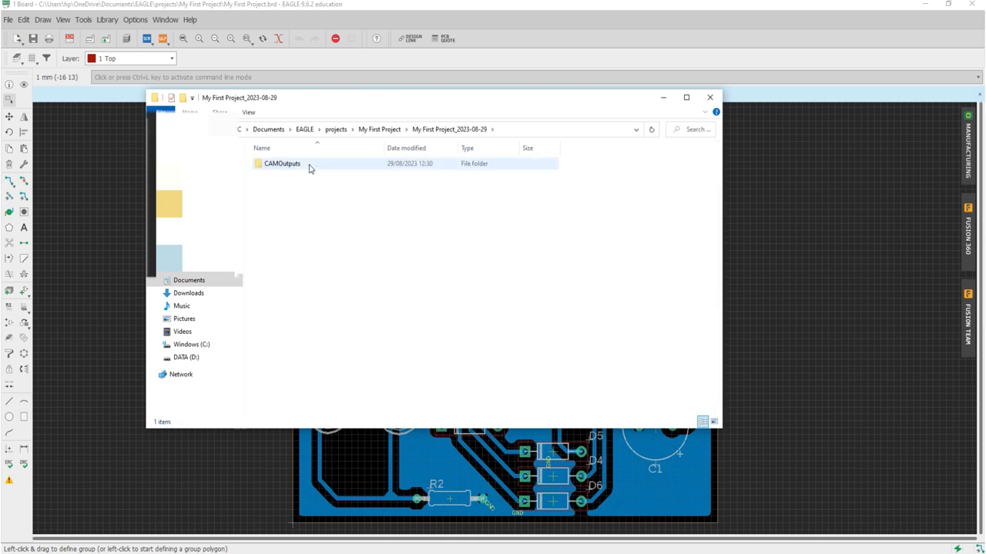
pyautogui.doubleClick(282, 163)
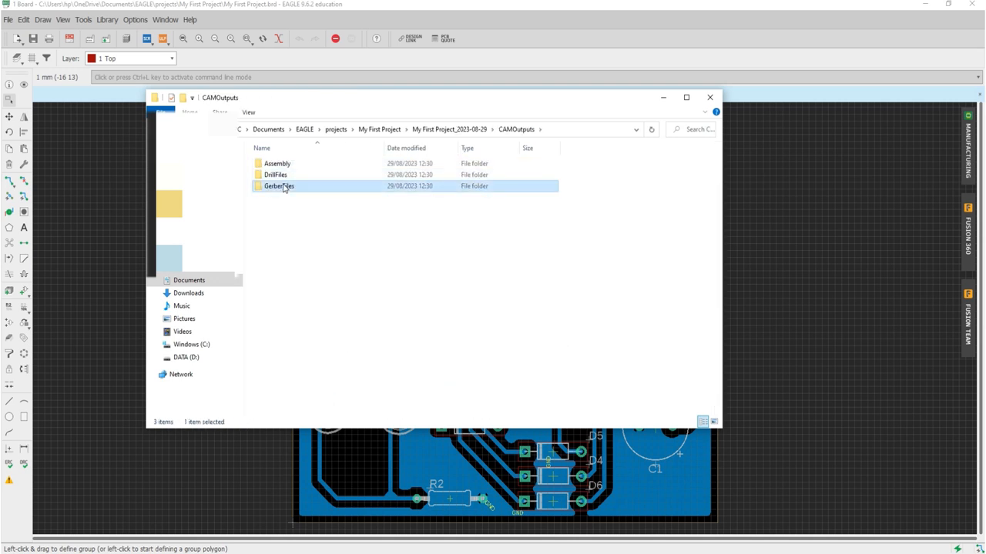
pyautogui.doubleClick(279, 185)
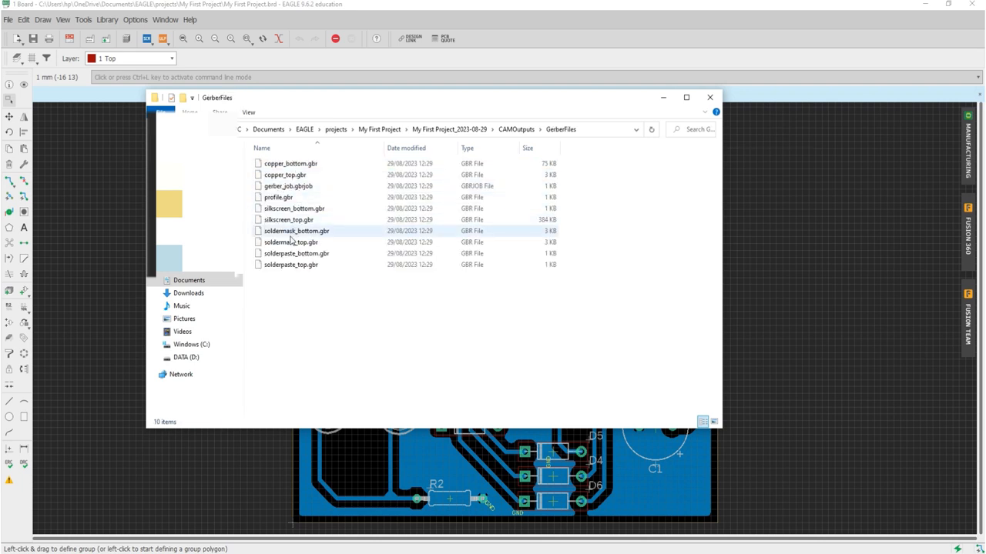
pyautogui.click(296, 253)
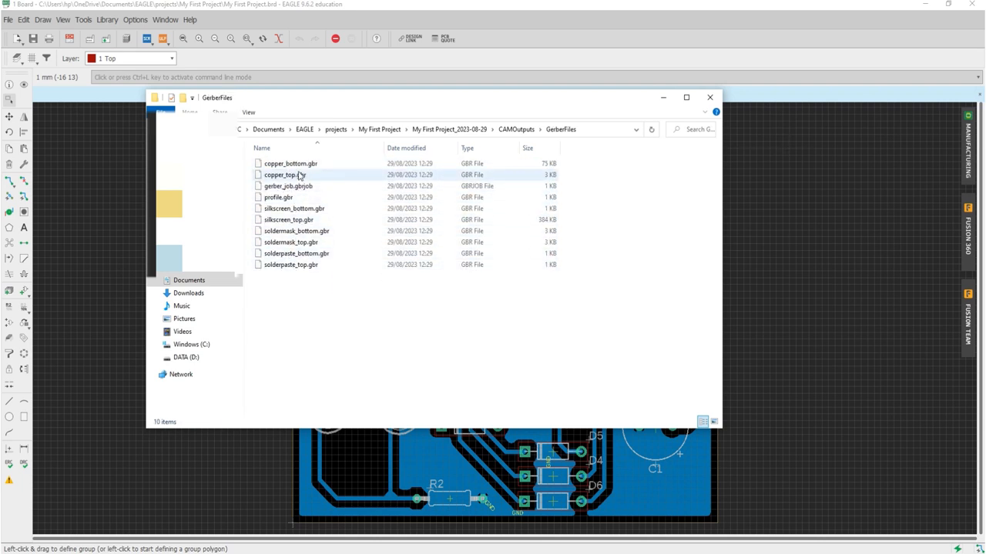
pyautogui.click(294, 208)
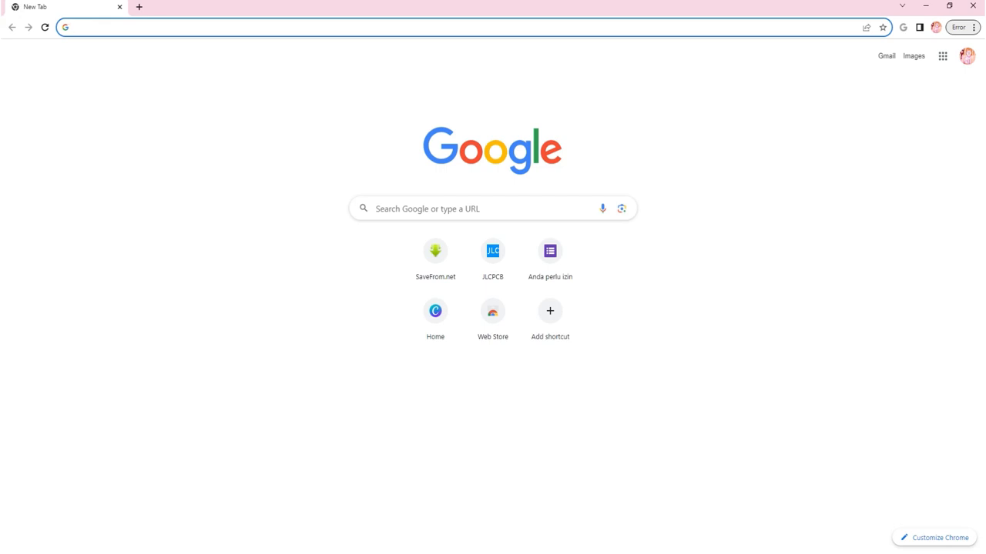
# Search 'pcbway gerber file viewer' and open PCBWay's Online Gerber Viewer result.
pyautogui.write('pcbway gerber file viewer')
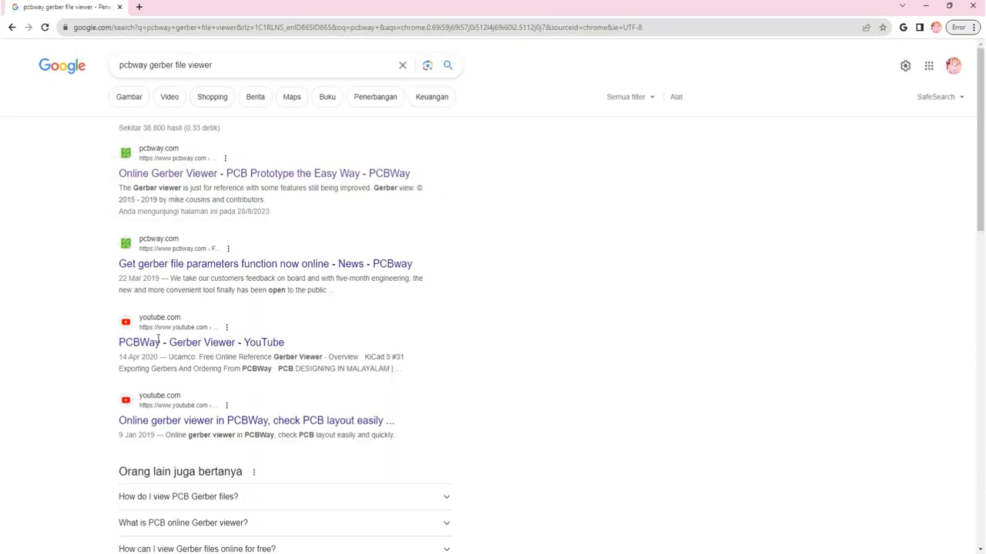
pyautogui.click(263, 173)
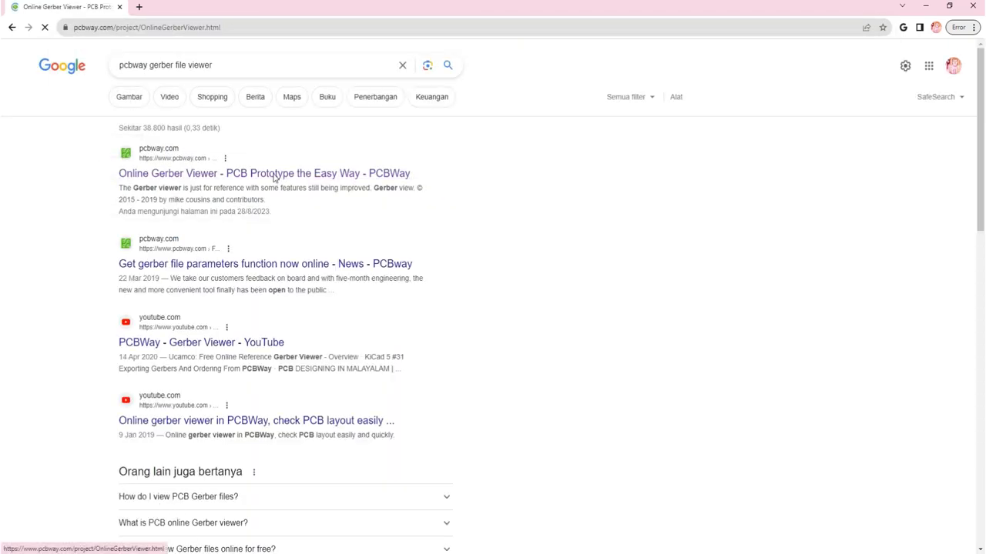
pyautogui.click(265, 172)
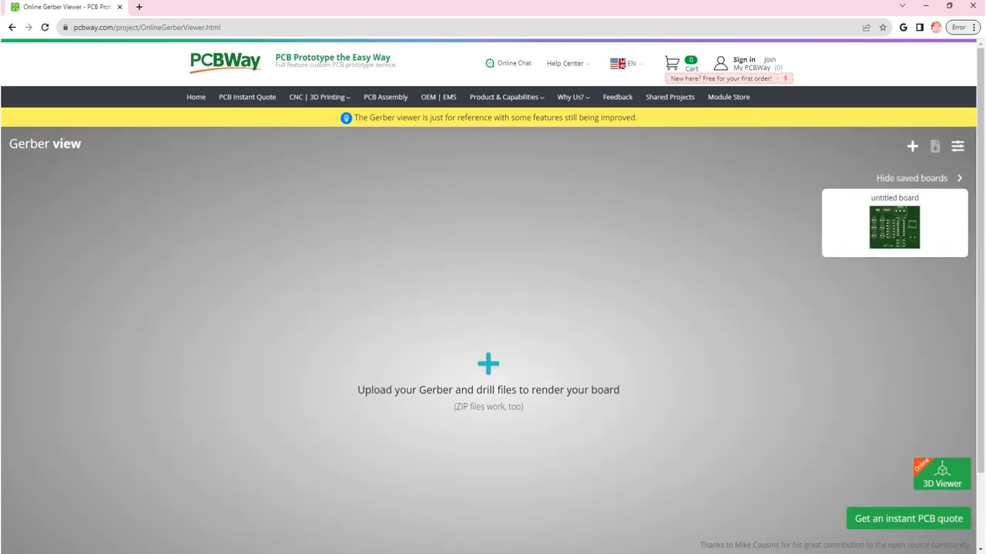
# Upload the exported project ZIP so the board renders with its layer list.
pyautogui.click(487, 363)
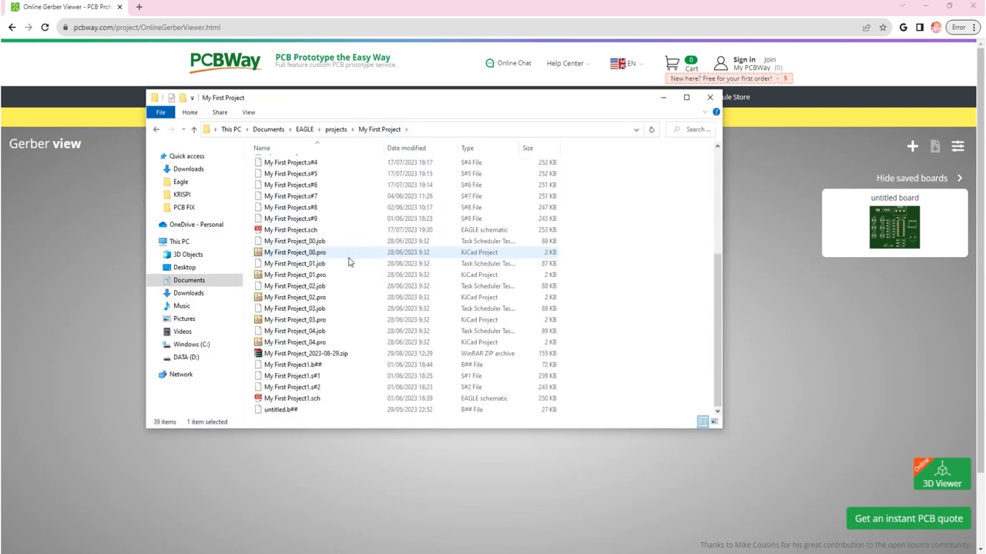
pyautogui.click(305, 352)
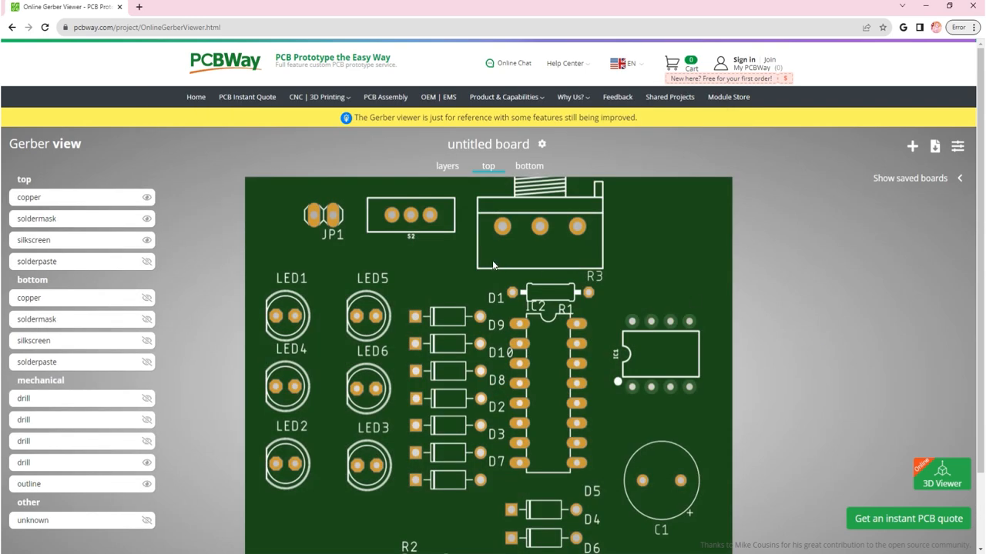
# View the board from its bottom side, showing the bottom copper traces and pads.
pyautogui.scroll(-3)
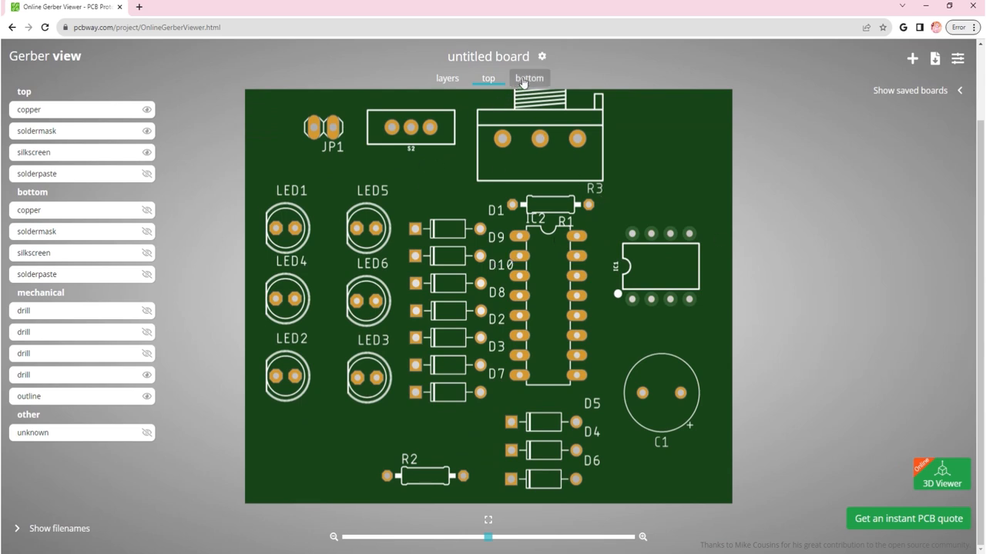
pyautogui.click(530, 77)
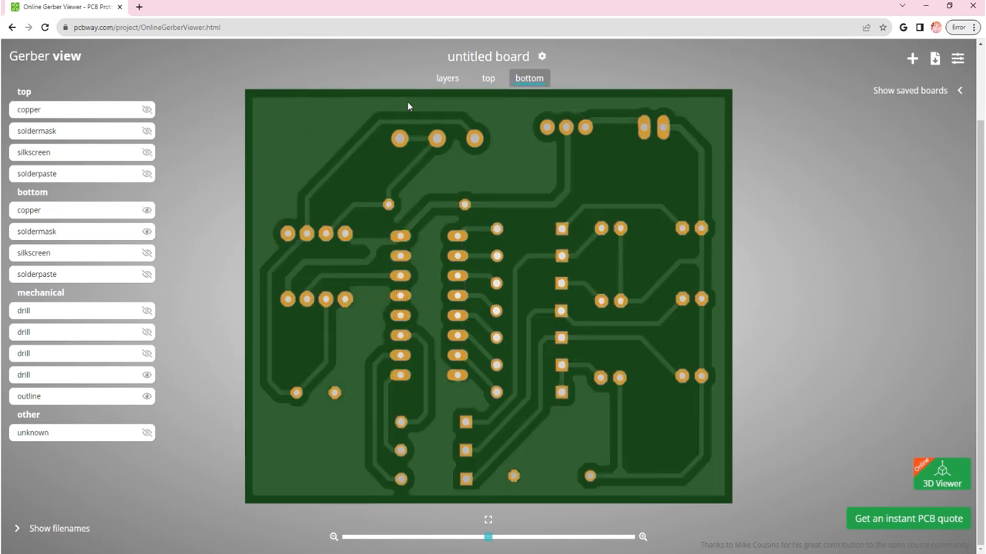
pyautogui.moveTo(368, 146)
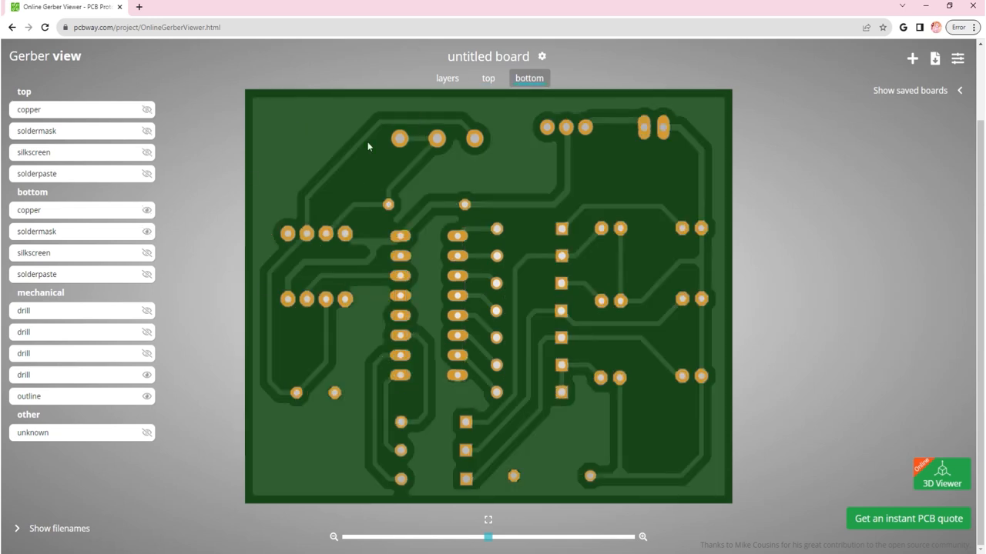
# Return to the combined layers view and hide the top copper, other visible layers and drill layer.
pyautogui.click(446, 77)
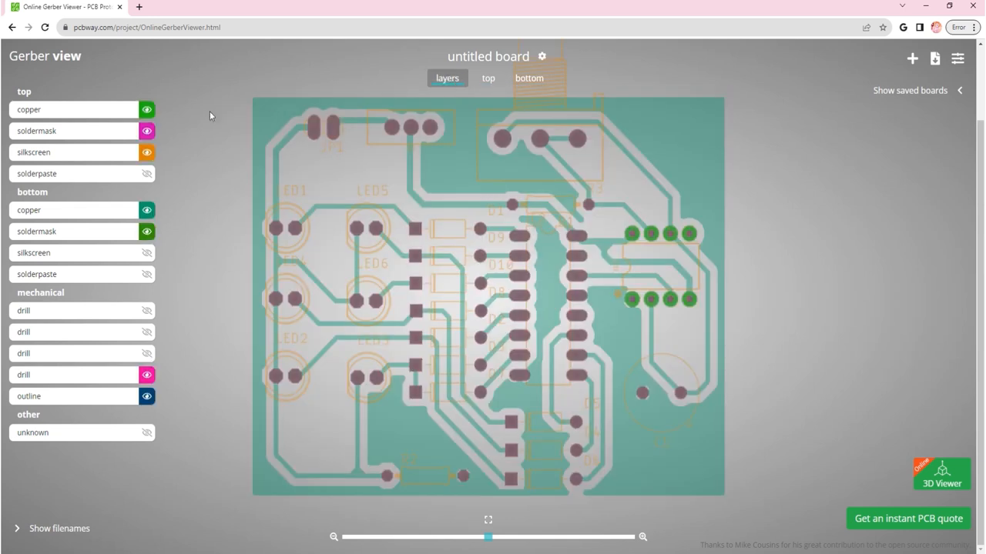
pyautogui.click(147, 109)
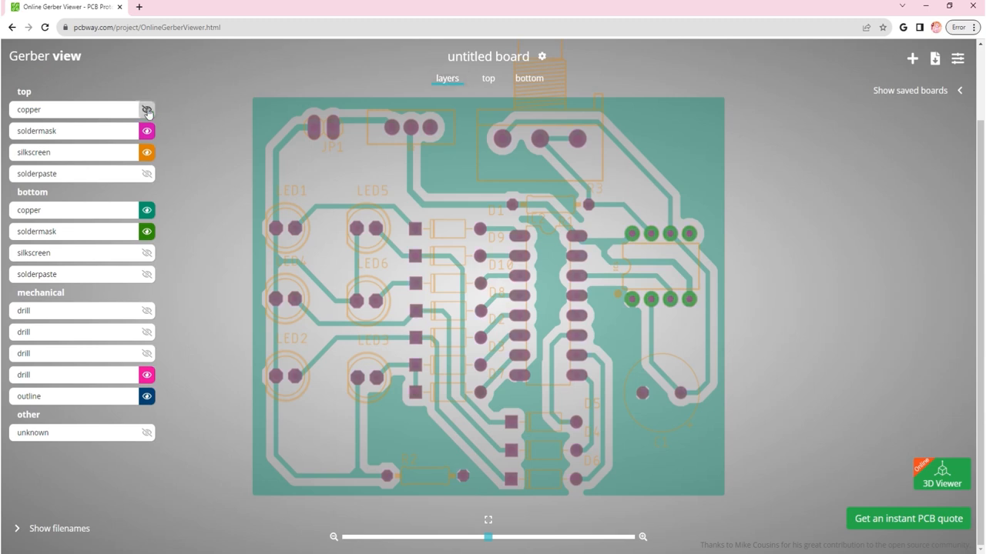
pyautogui.click(146, 152)
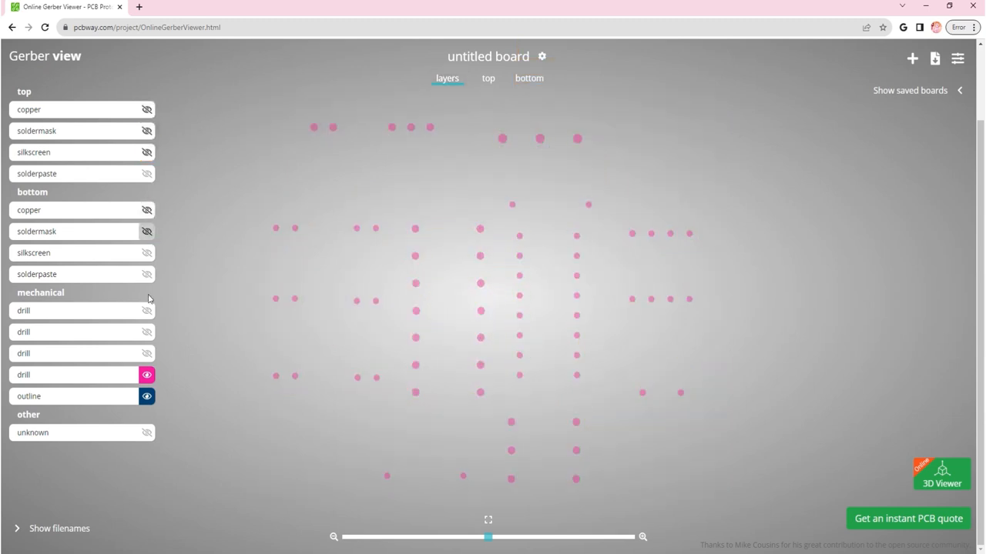
pyautogui.click(146, 376)
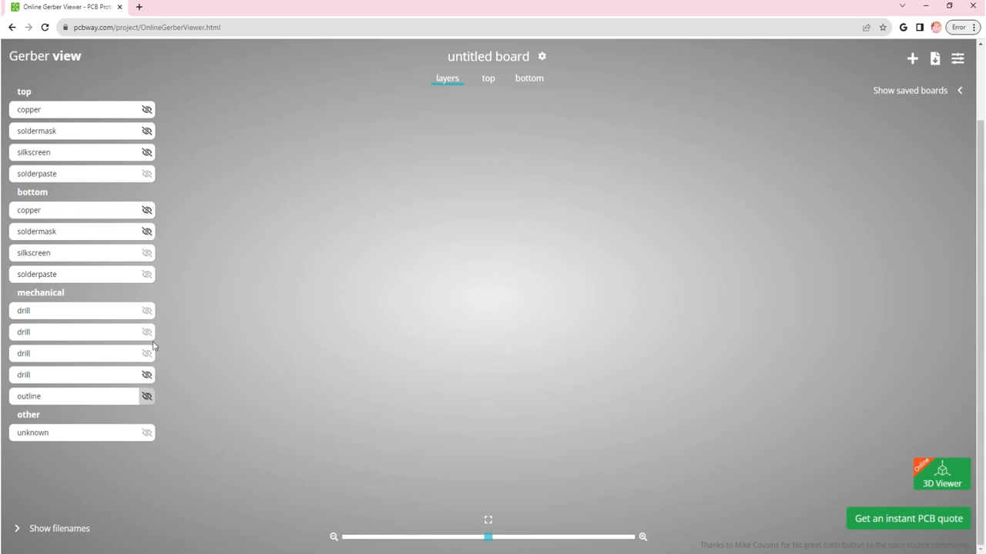
# Make only the bottom copper and bottom soldermask layers visible.
pyautogui.click(147, 209)
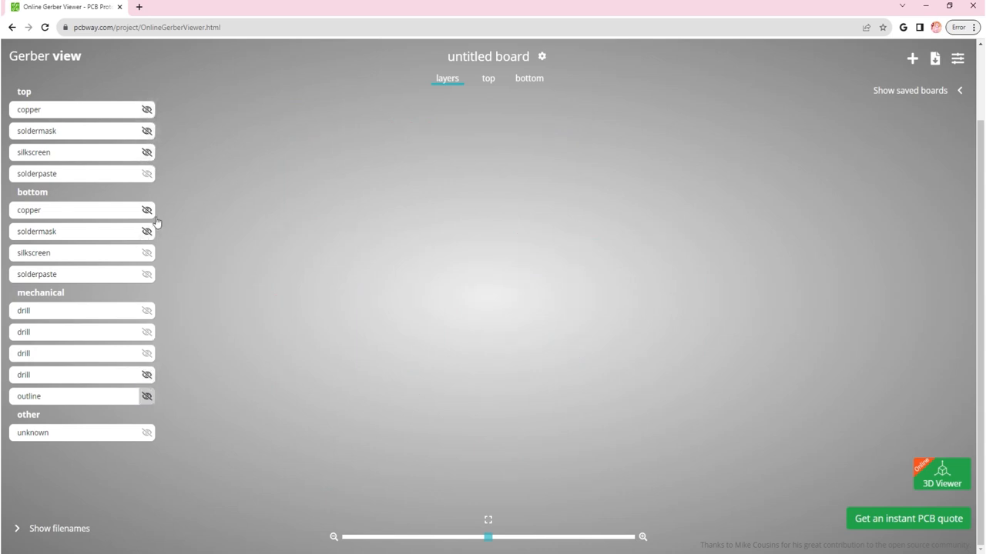
pyautogui.click(147, 210)
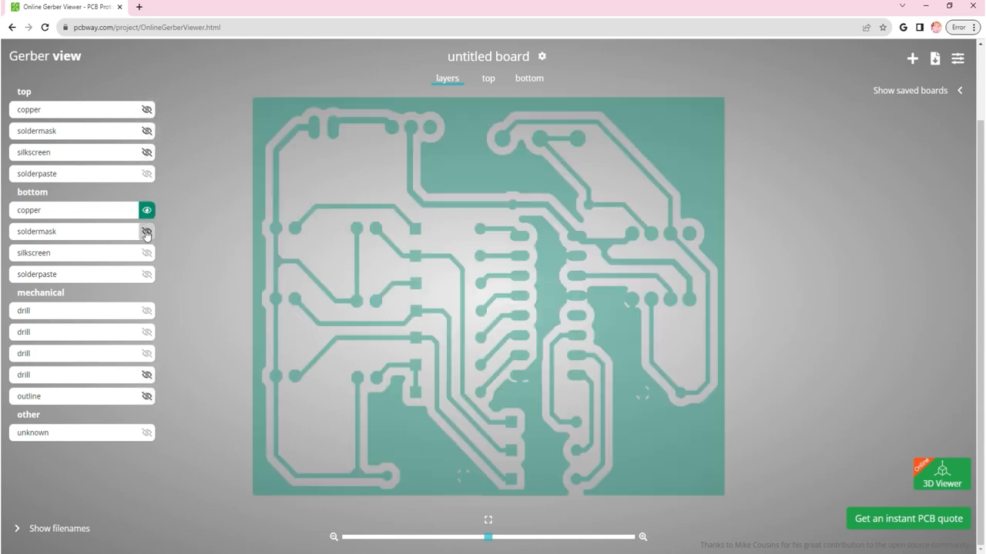
pyautogui.click(147, 231)
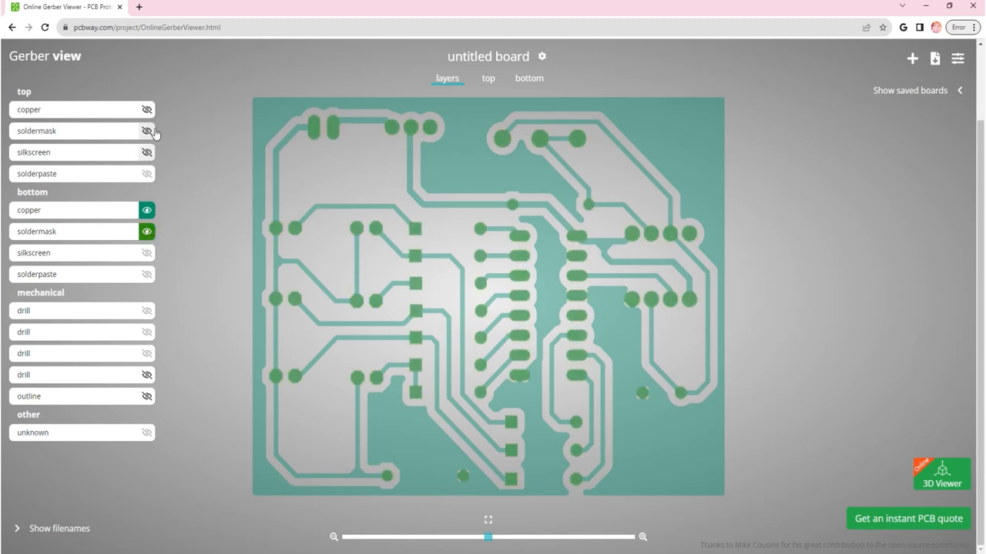